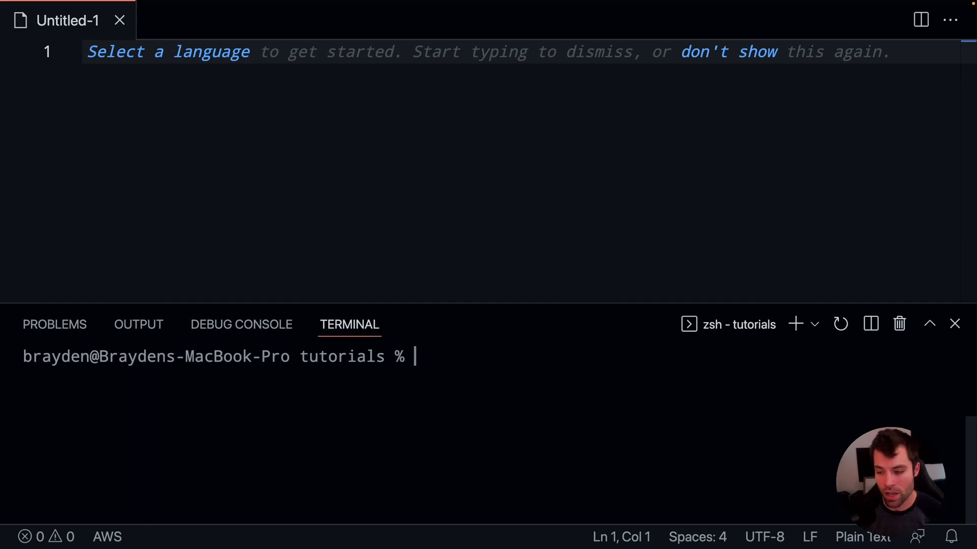
Step: Run npx create-strapi-app@latest my-email-strapi-tutorial --quickstart in the terminal to scaffold the project
text(npx)
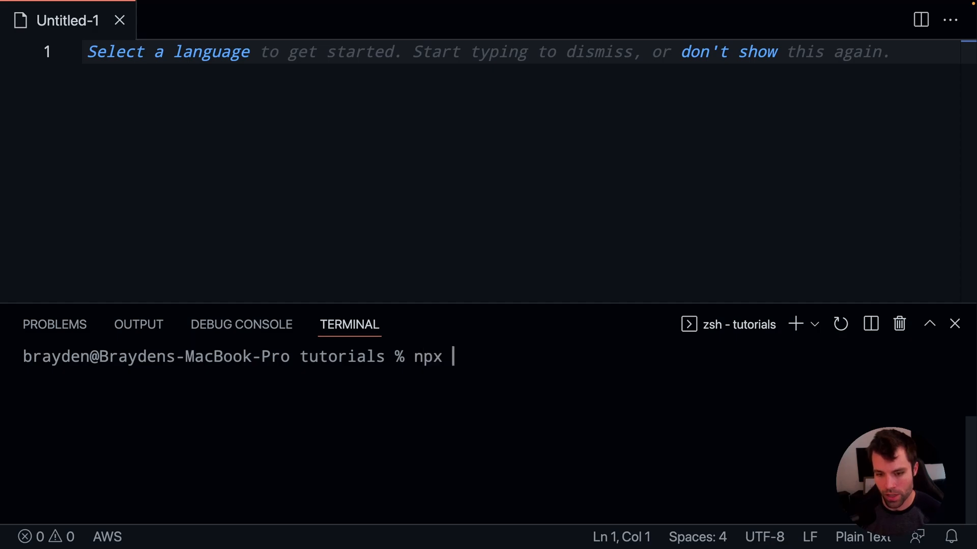
text(cr)
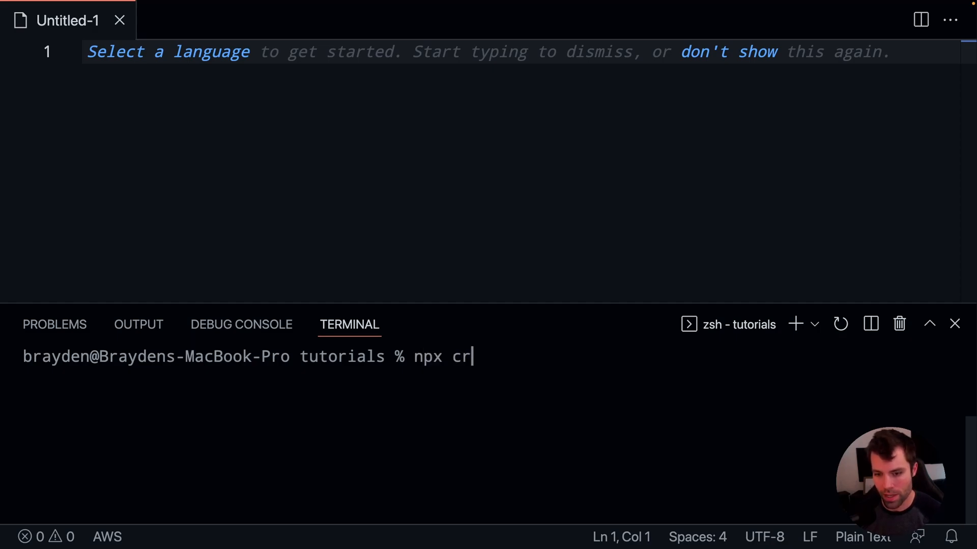
text(eate-strapi-)
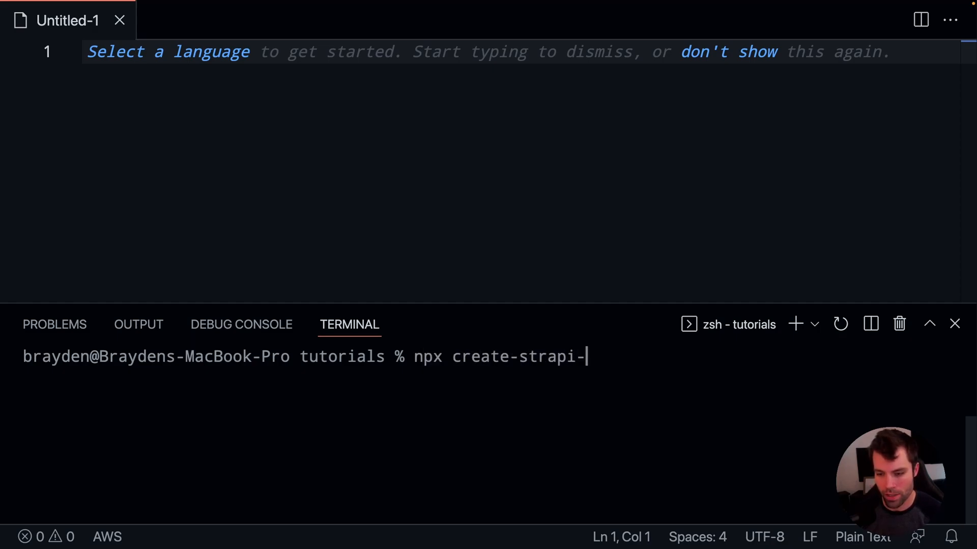
text(app@lates)
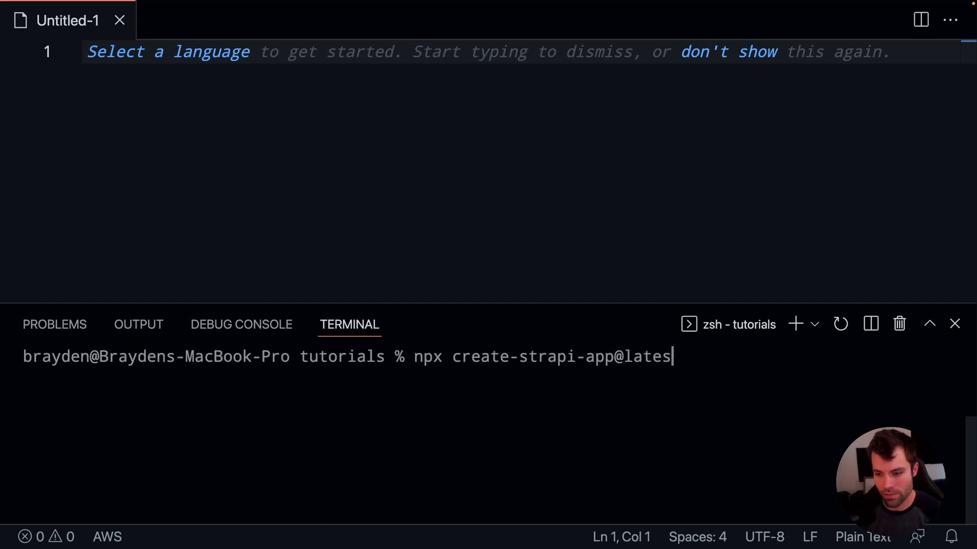
text(t)
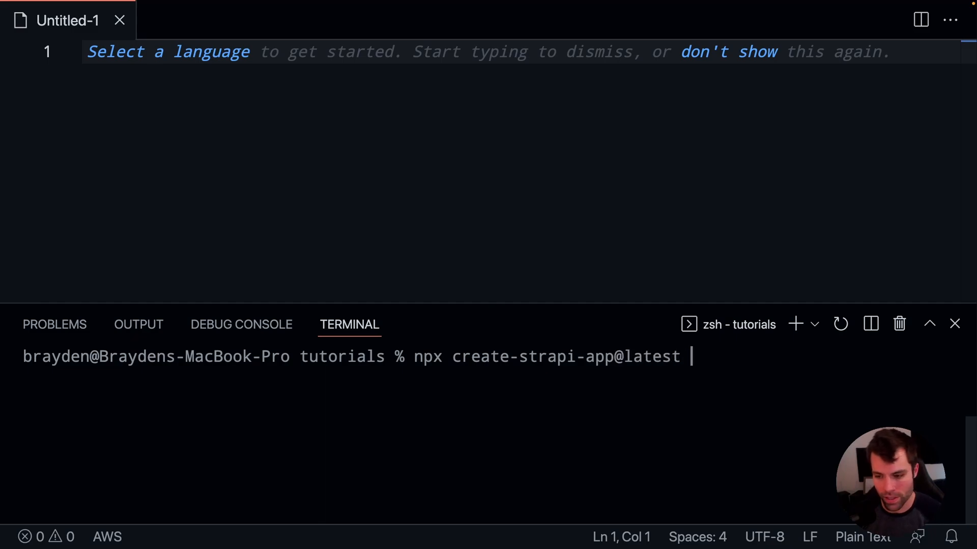
text(my-em)
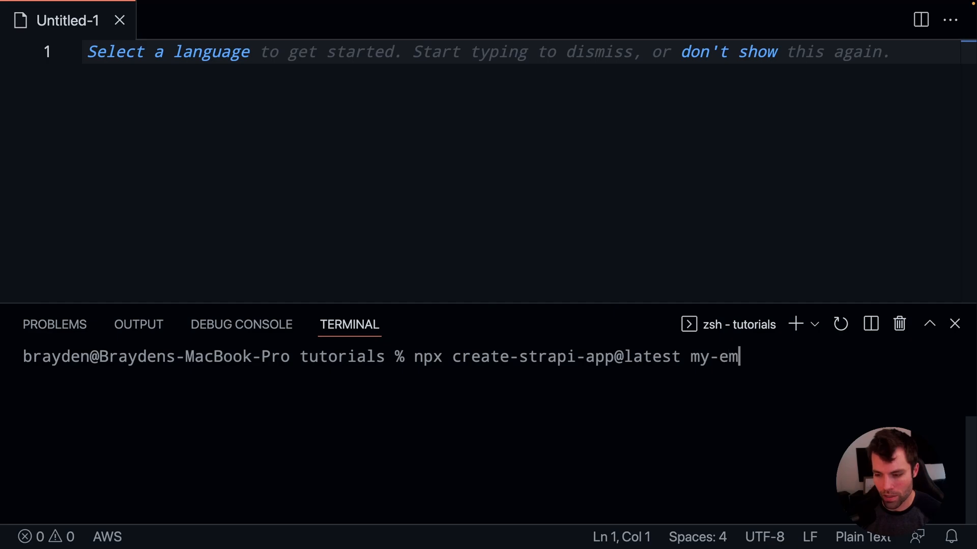
text(ail-strapi-tutor)
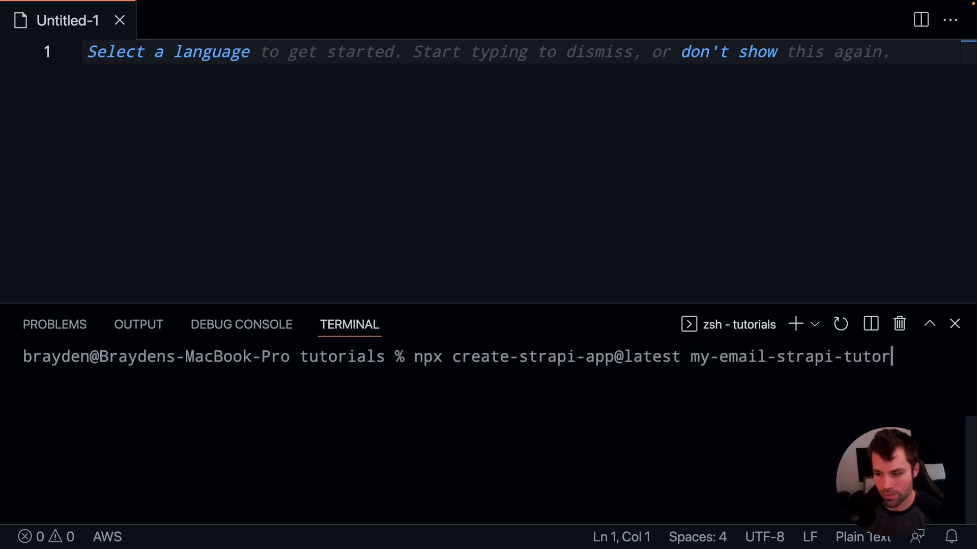
text(ial)
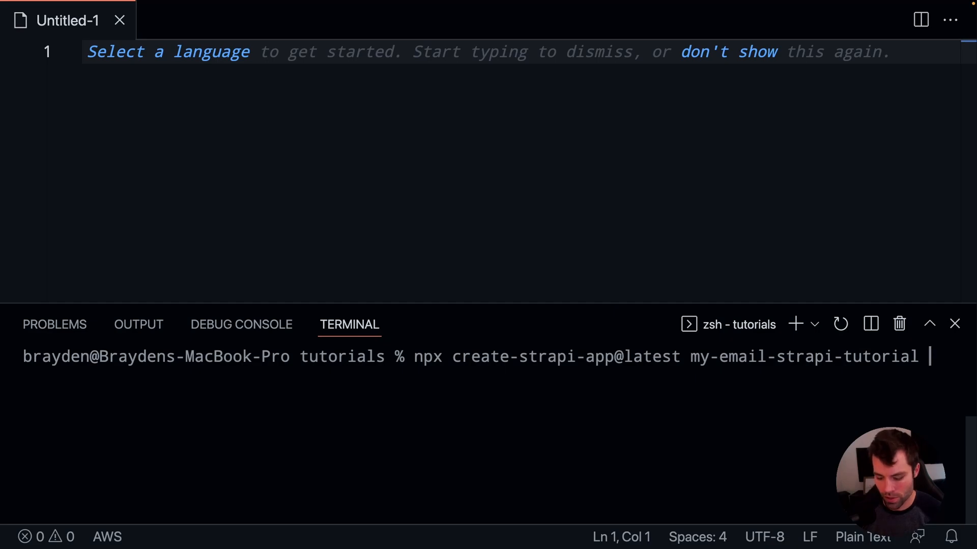
text(--quickstart)
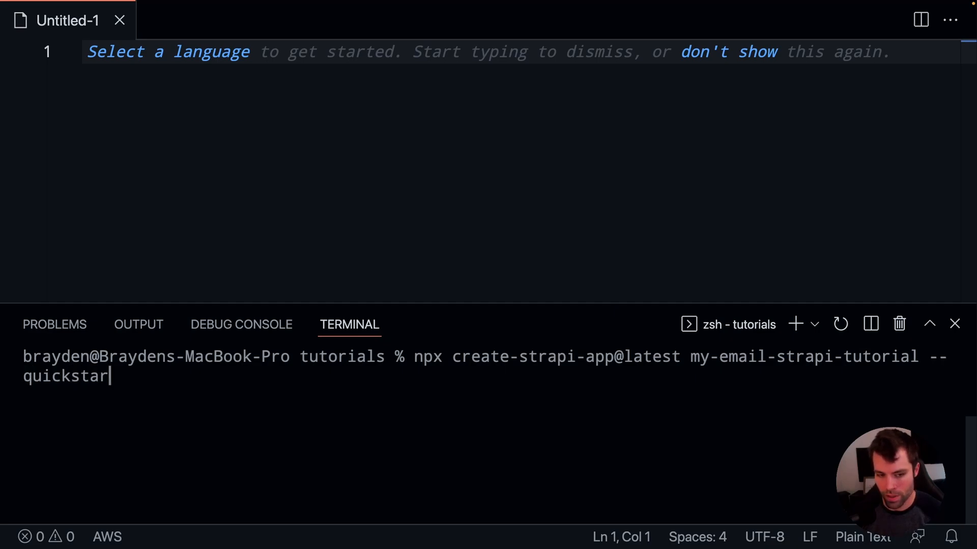
key(Return)
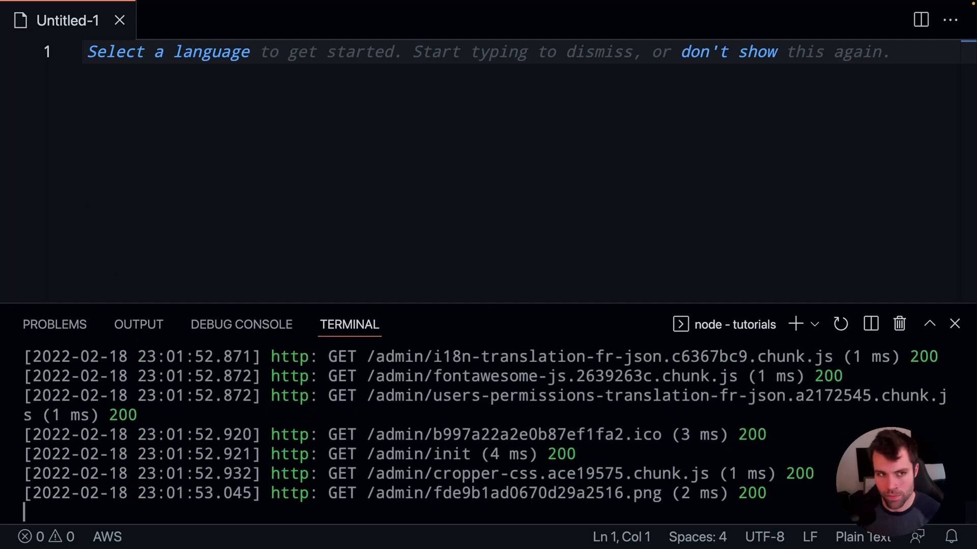
Step: Stop the running Strapi server with Ctrl+C and get a fresh prompt
key(ctrl+c)
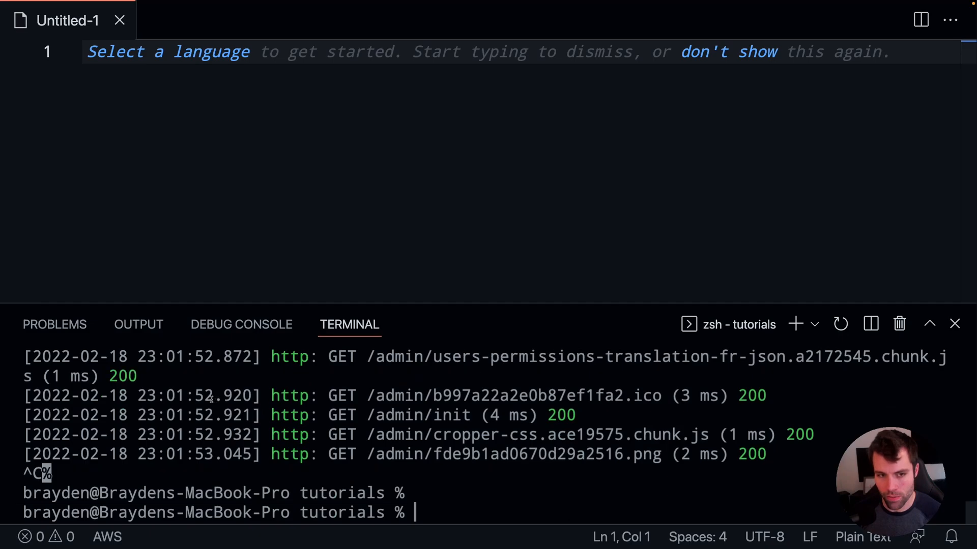
key(Return)
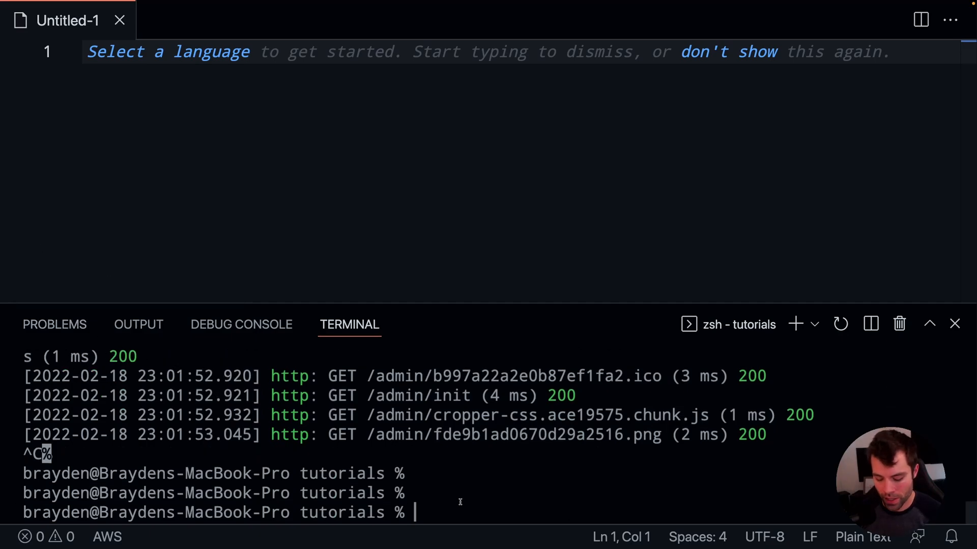
text(np)
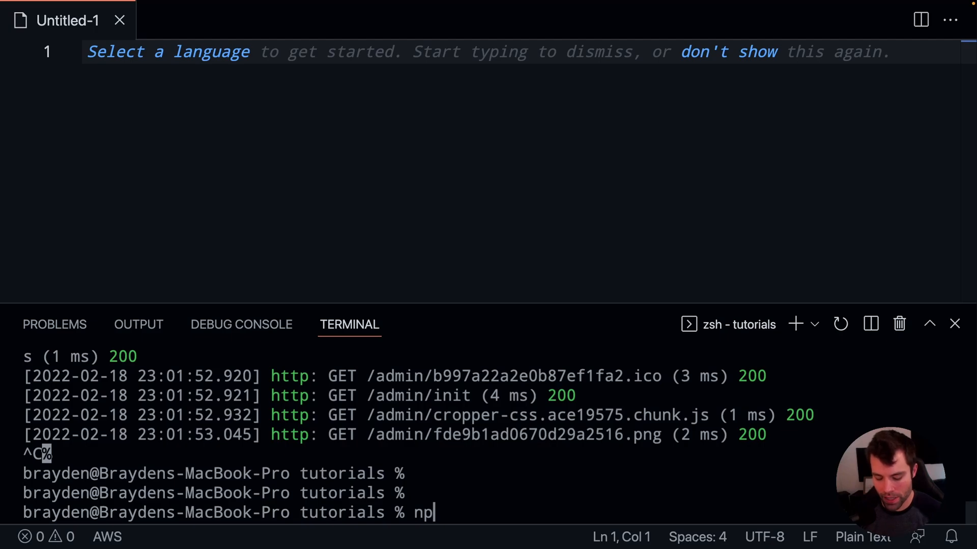
text(x)
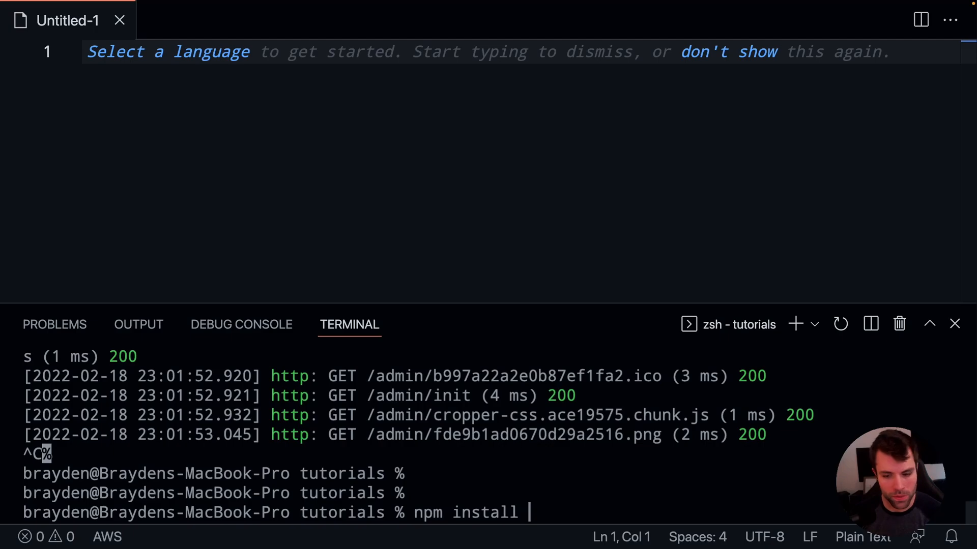
text(@strapi/p)
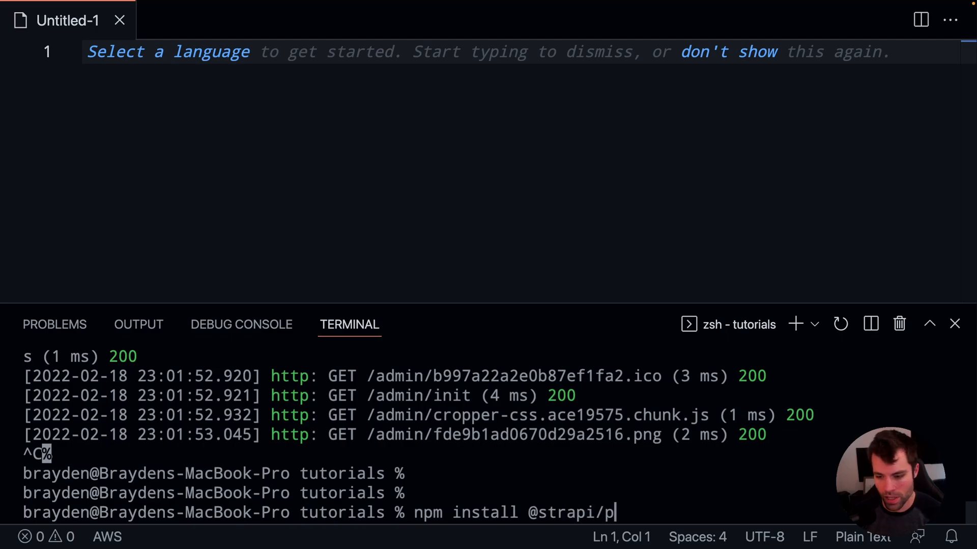
text(rov0)
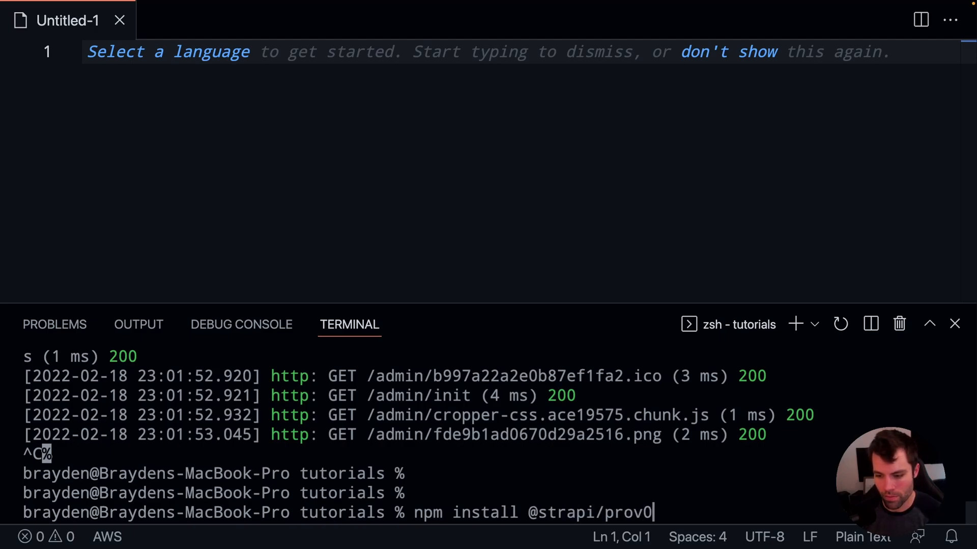
text(ider-email)
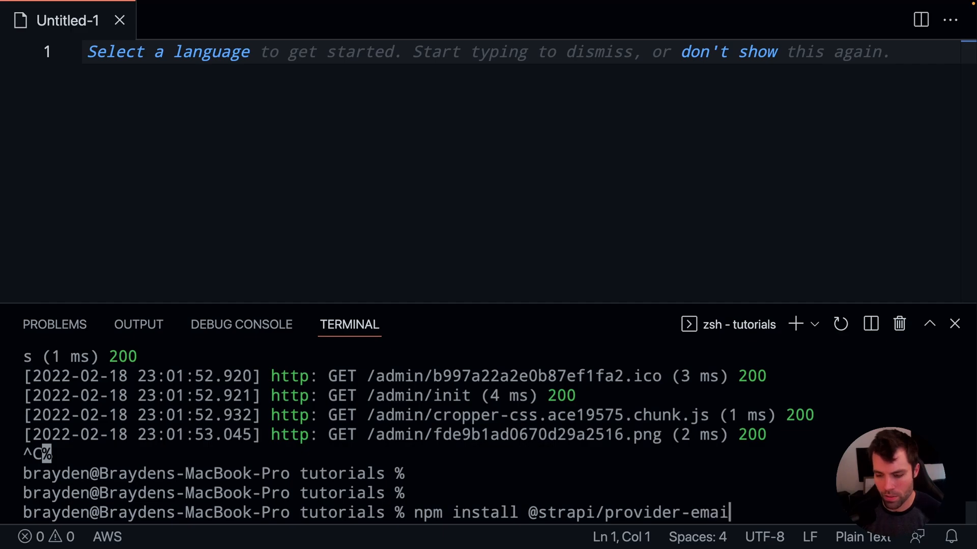
text(l-sendgrid)
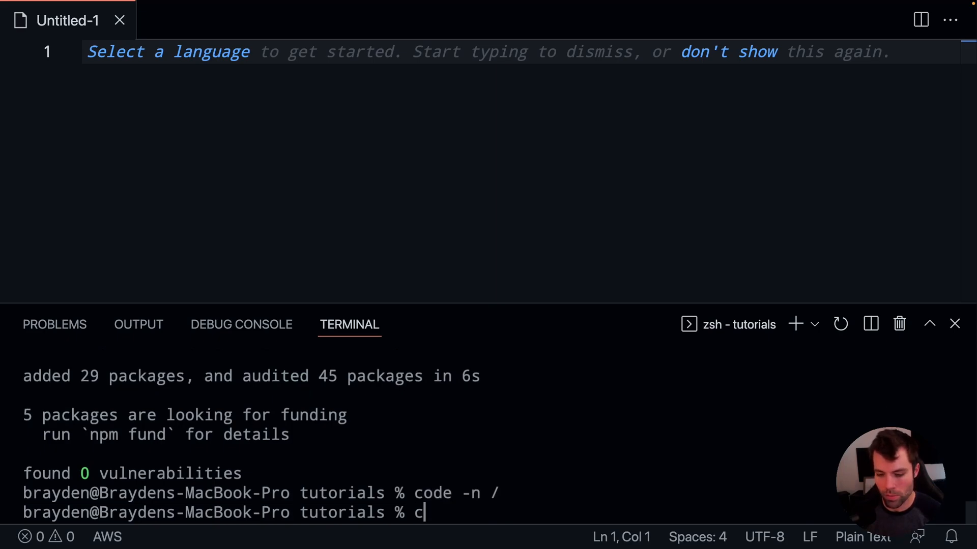
Step: Run code -n . to open the folder in a new window and open the project's .env file
text(ode -n .)
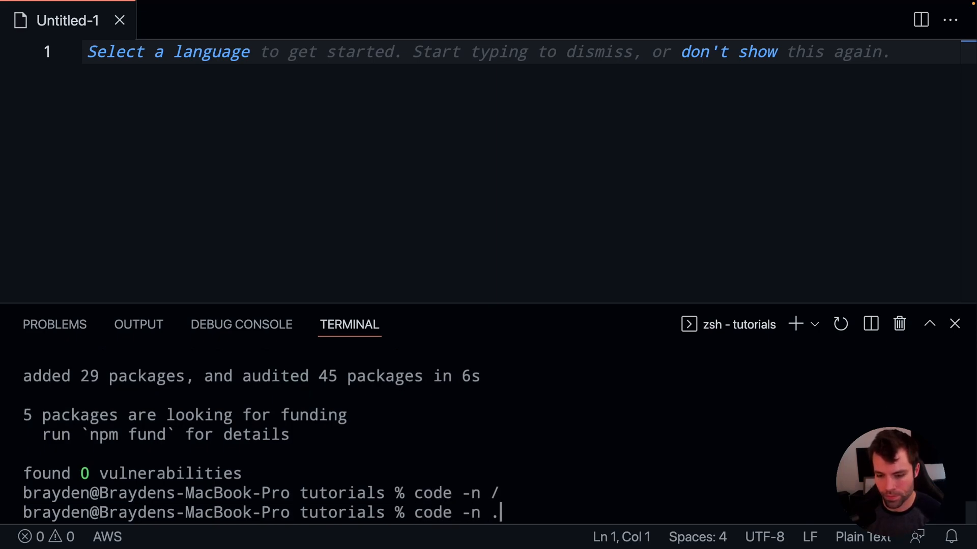
key(Return)
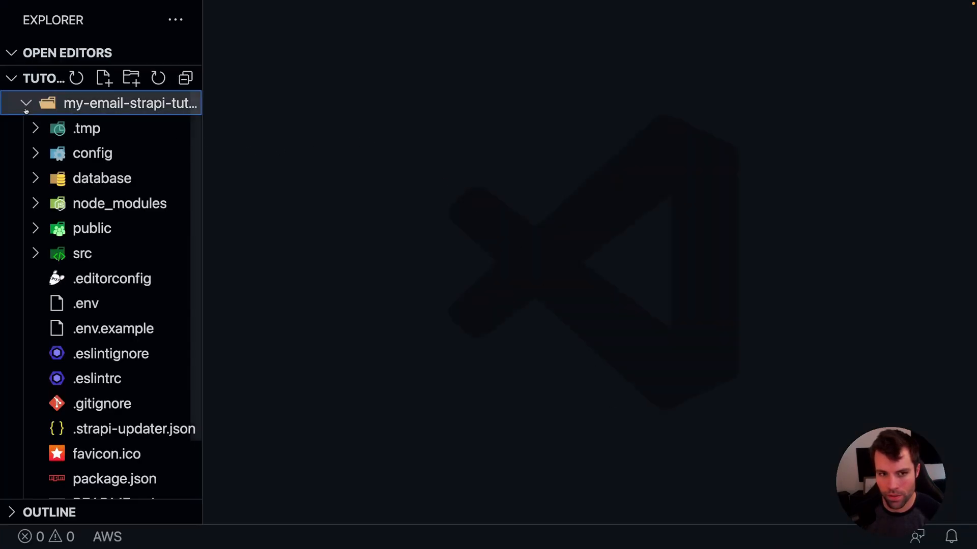
mouse_move(112, 279)
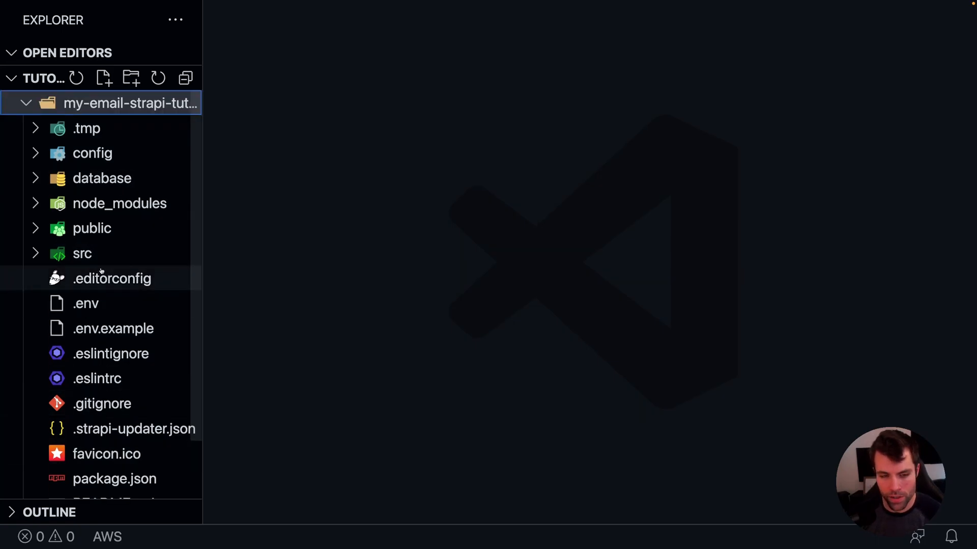
click(86, 303)
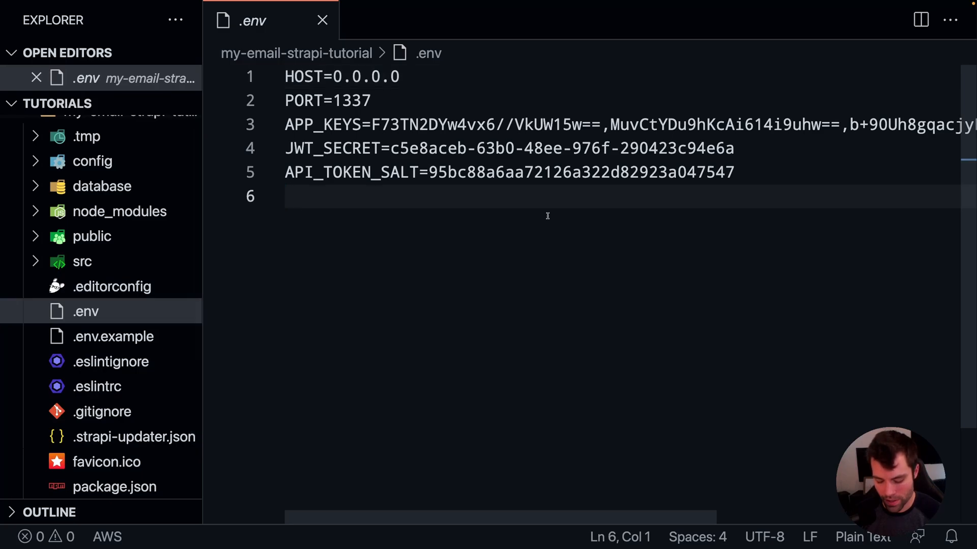
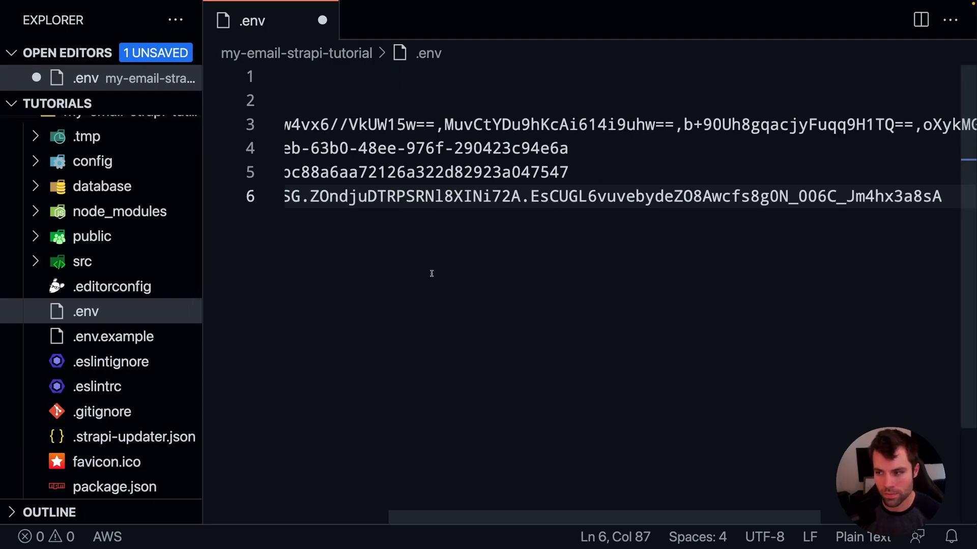
Step: Add SENDGRID_API_KEY= with the SG.* key value to .env, save and close the file
key(ctrl+s)
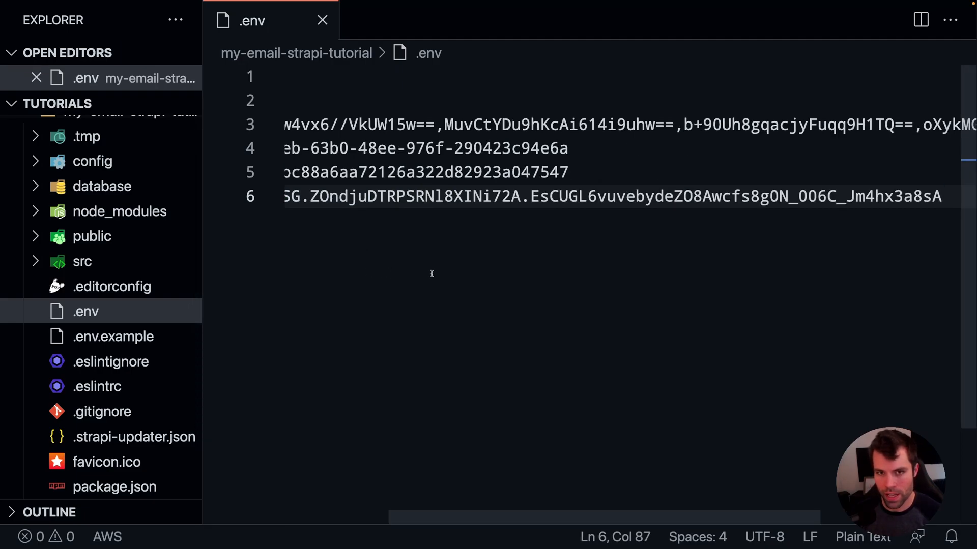
click(323, 21)
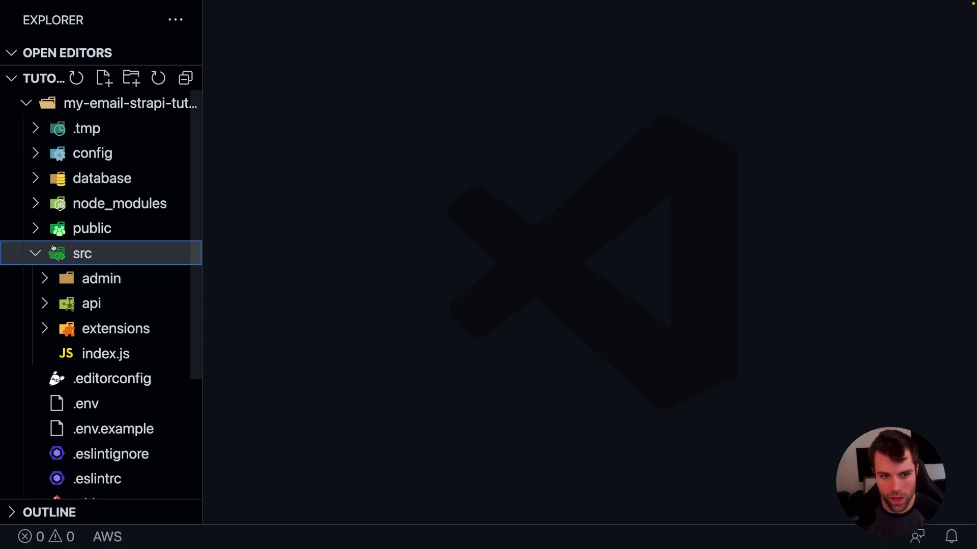
Step: Expand the config folder and start a new file named plugin(s).js
click(93, 154)
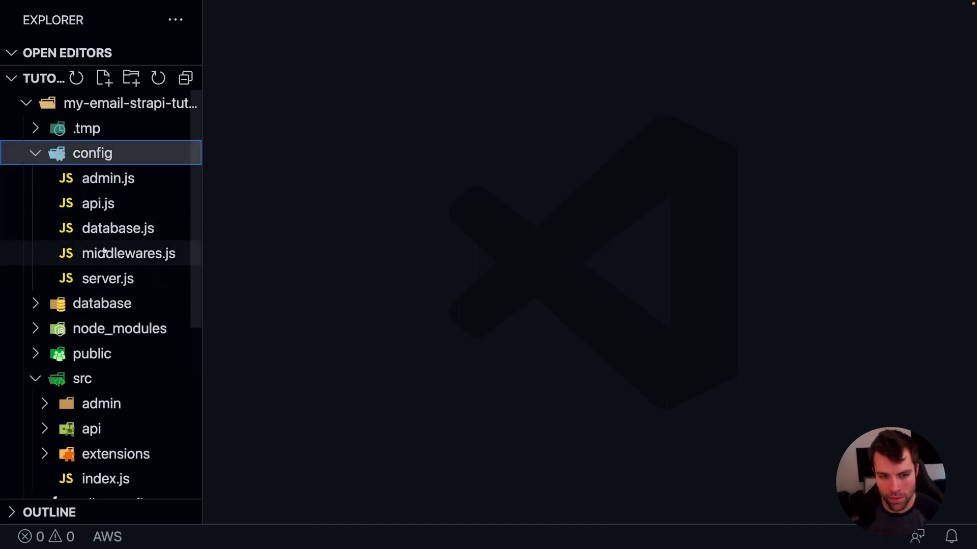
mouse_move(114, 162)
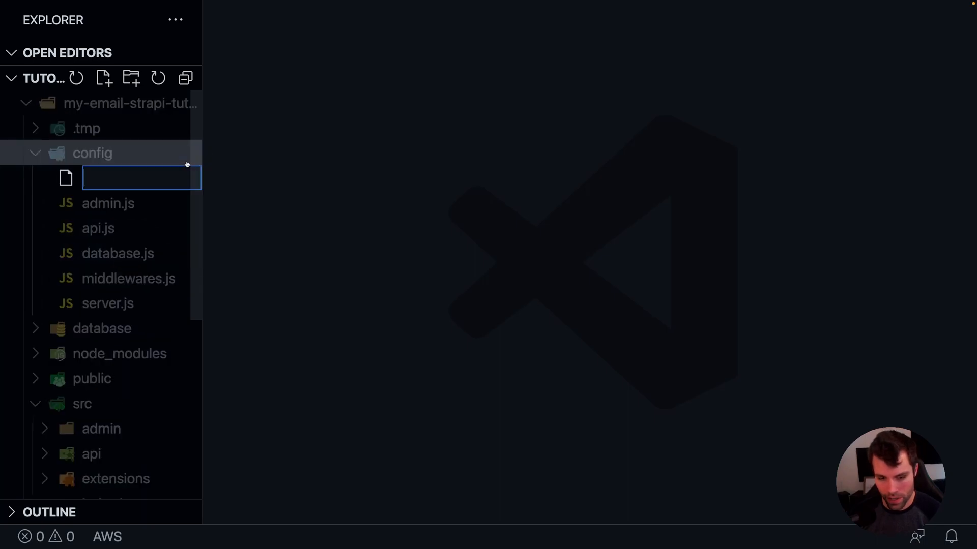
text(plugin)
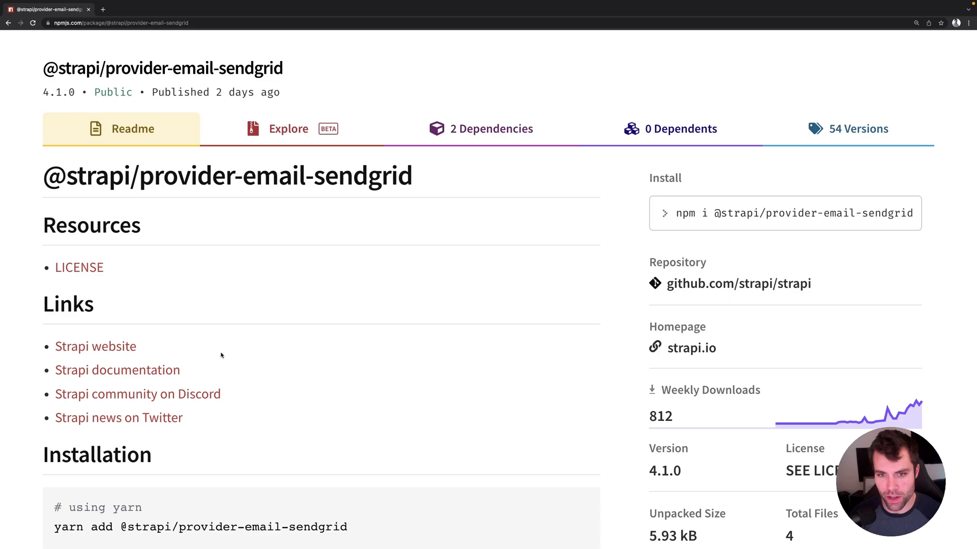
Step: Scroll to the readme's Example section and select the config/plugins.js email block
scroll(down, 3)
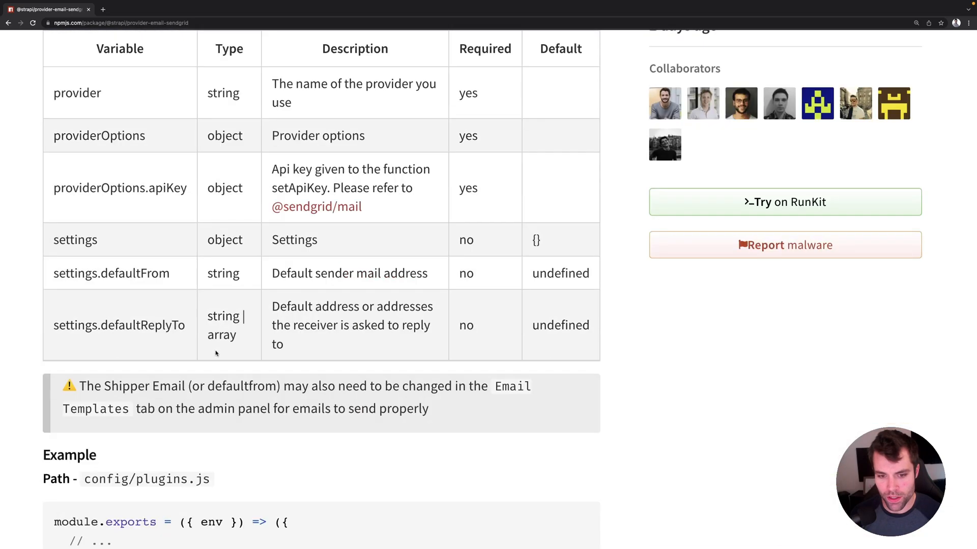
scroll(down, 3)
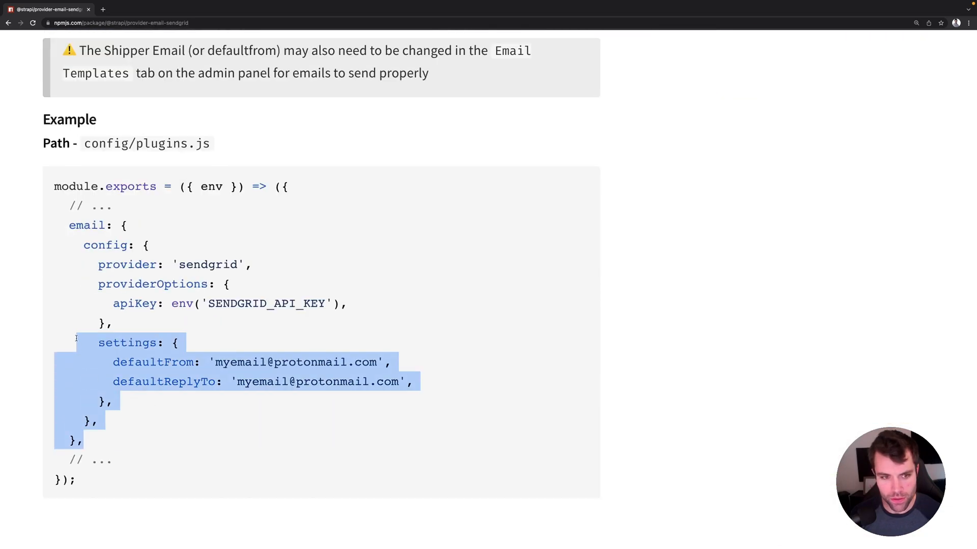
drag(76, 338, 85, 225)
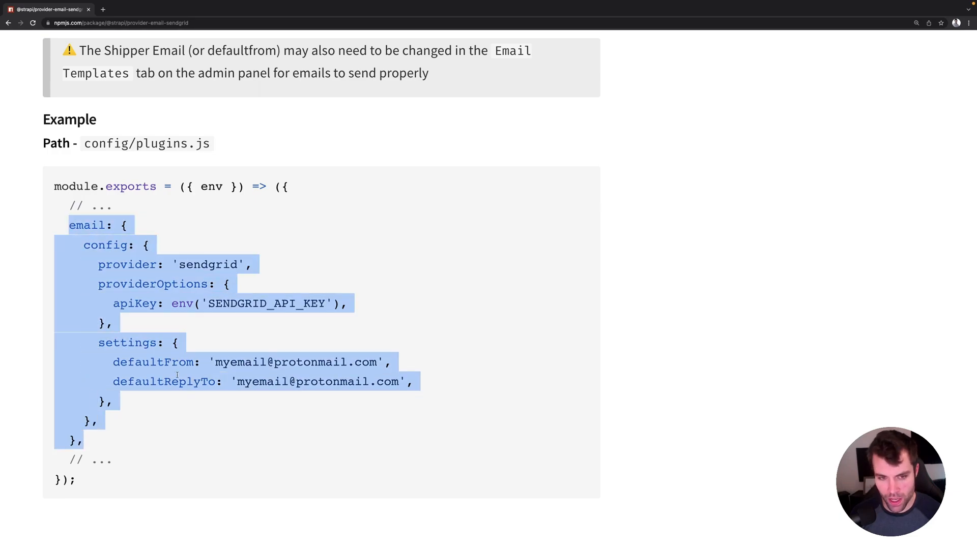
mouse_move(50, 496)
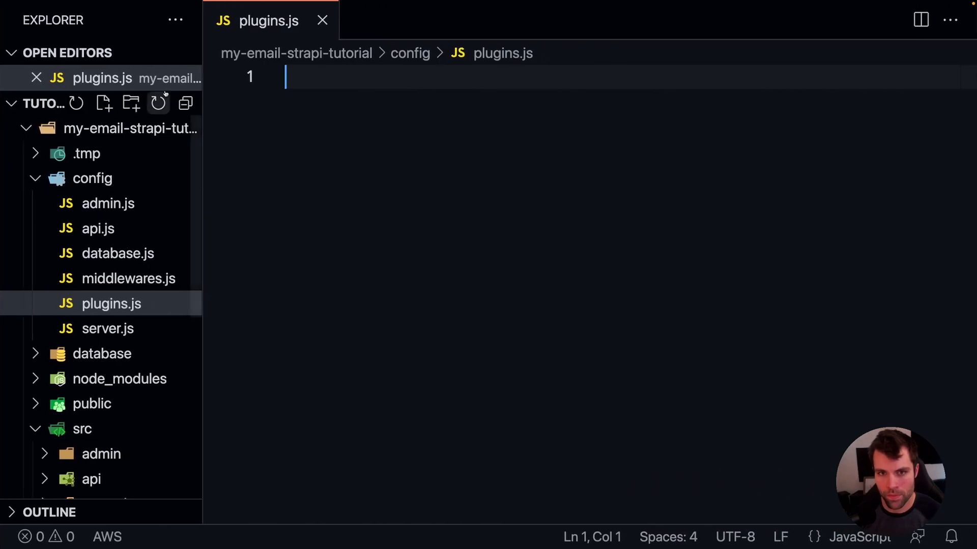
Step: Paste the SendGrid email config into plugins.js and check SENDGRID_API_KEY against .env
text(module.exports = ({ env }) => ({)
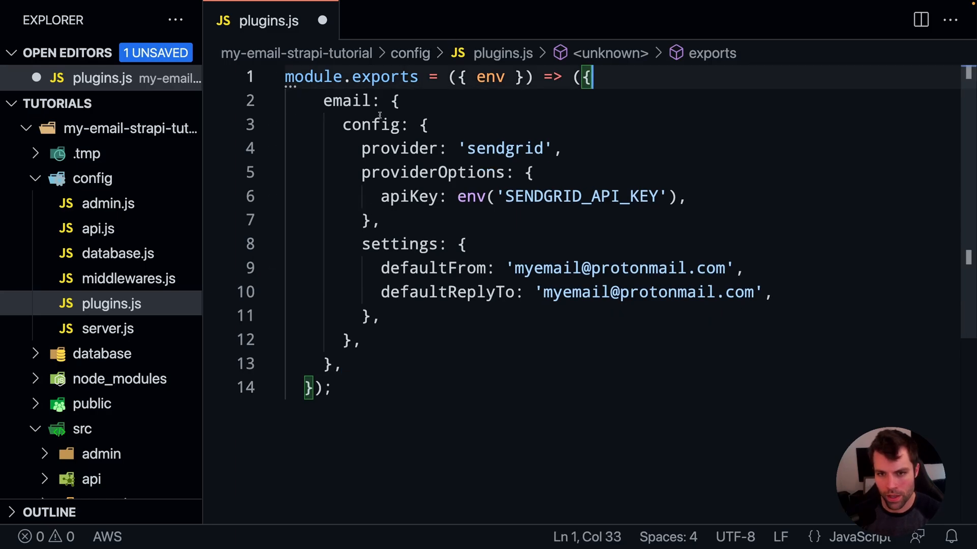
click(573, 196)
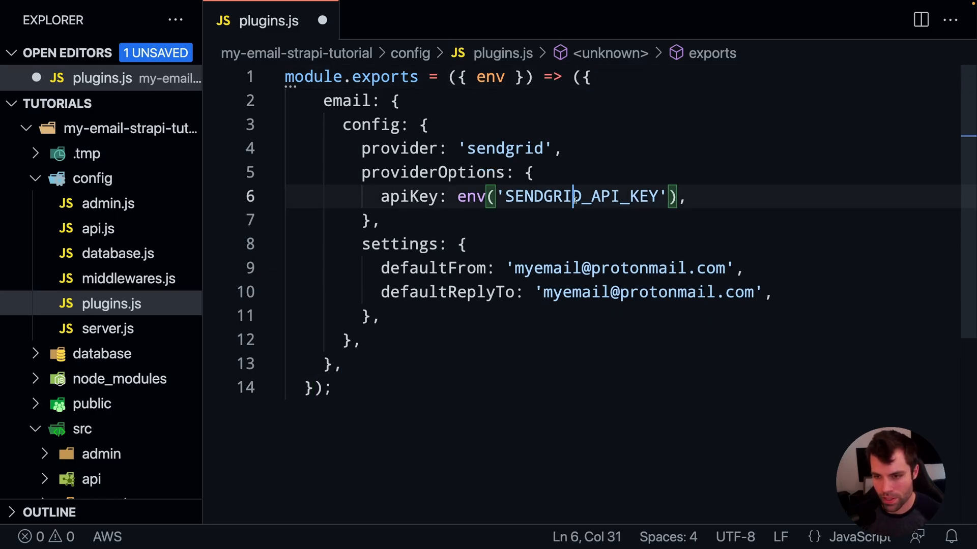
double_click(579, 196)
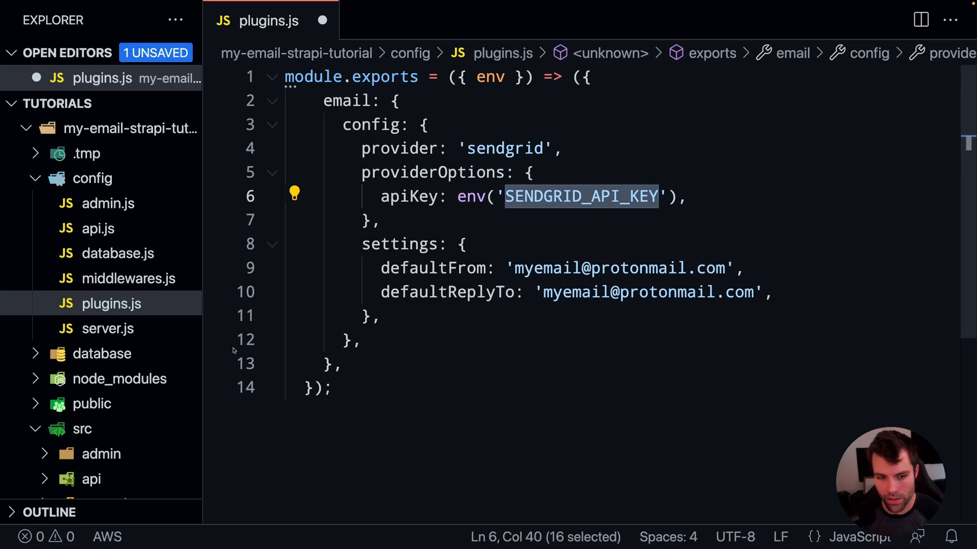
scroll(down, 3)
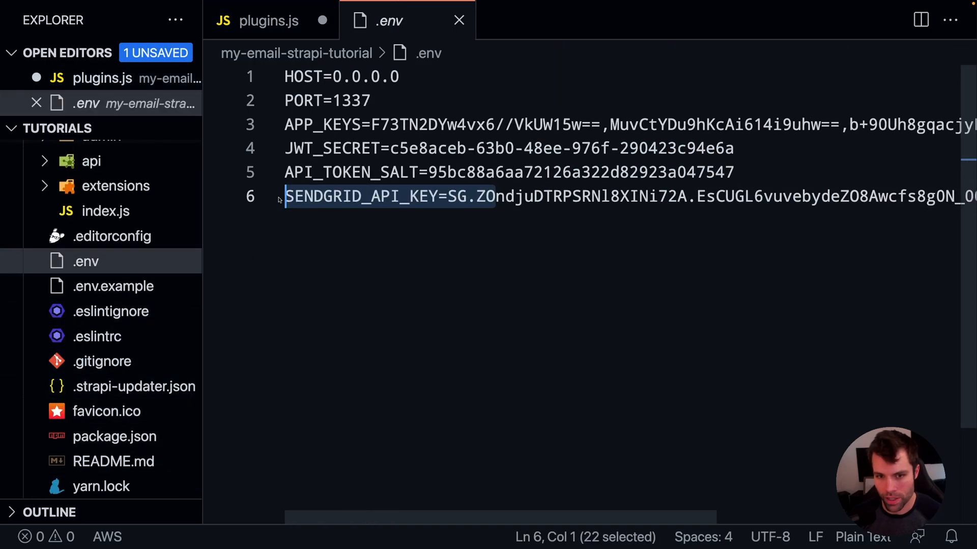
click(269, 20)
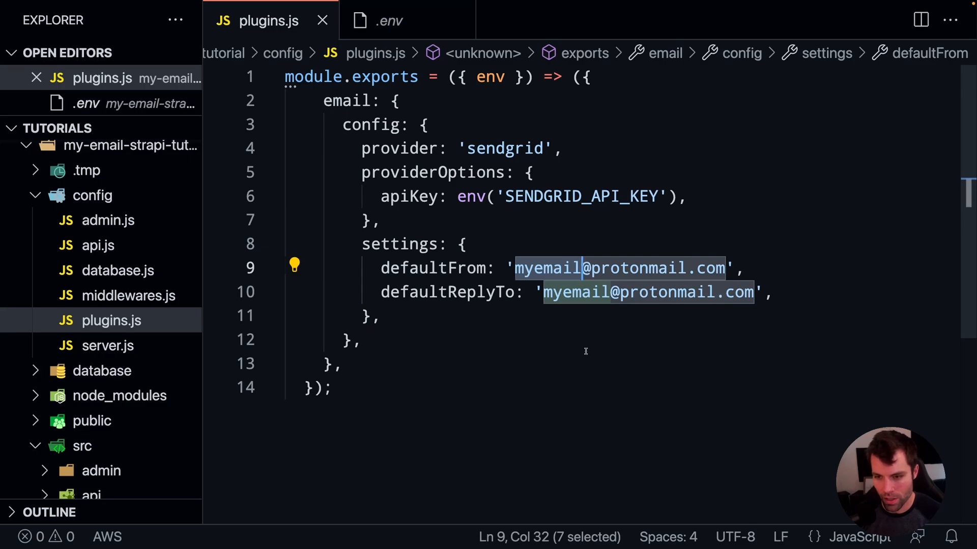
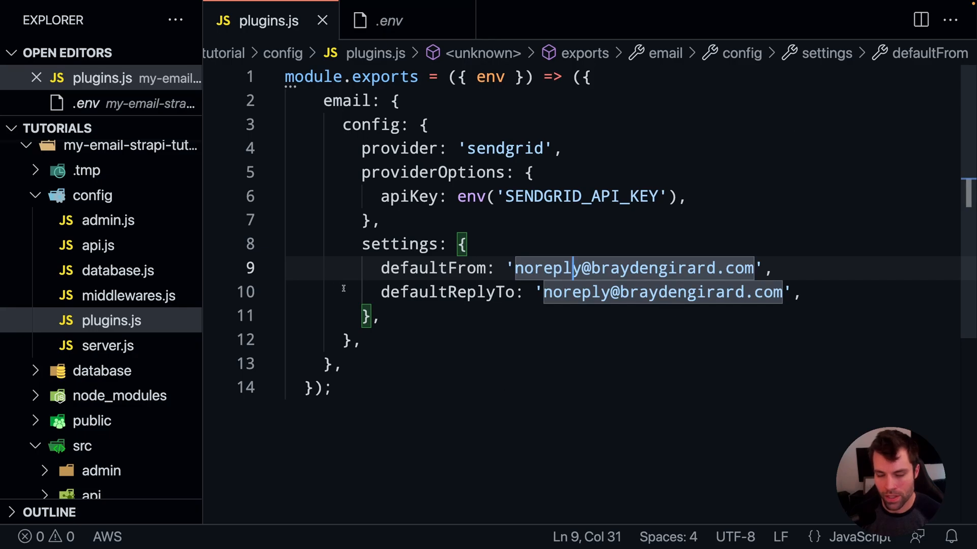
double_click(505, 148)
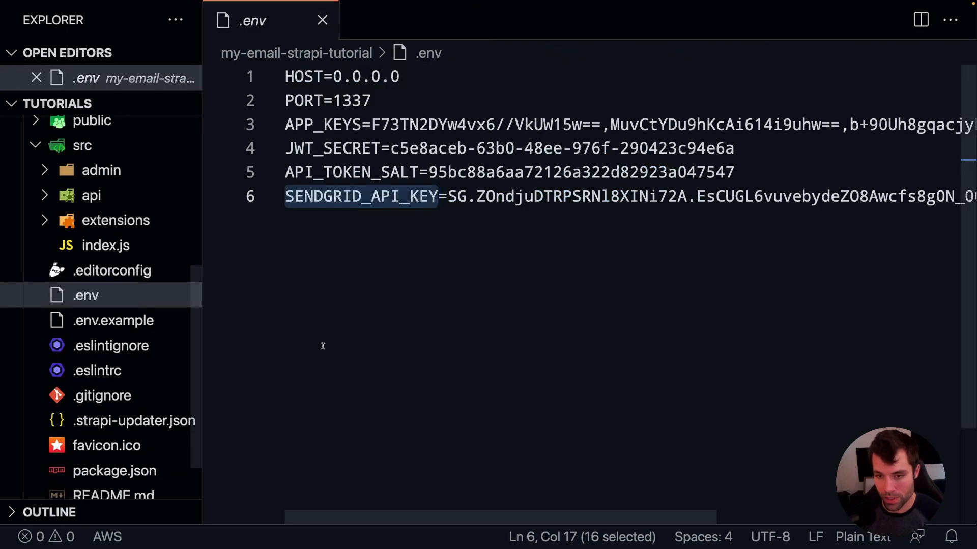
mouse_move(343, 148)
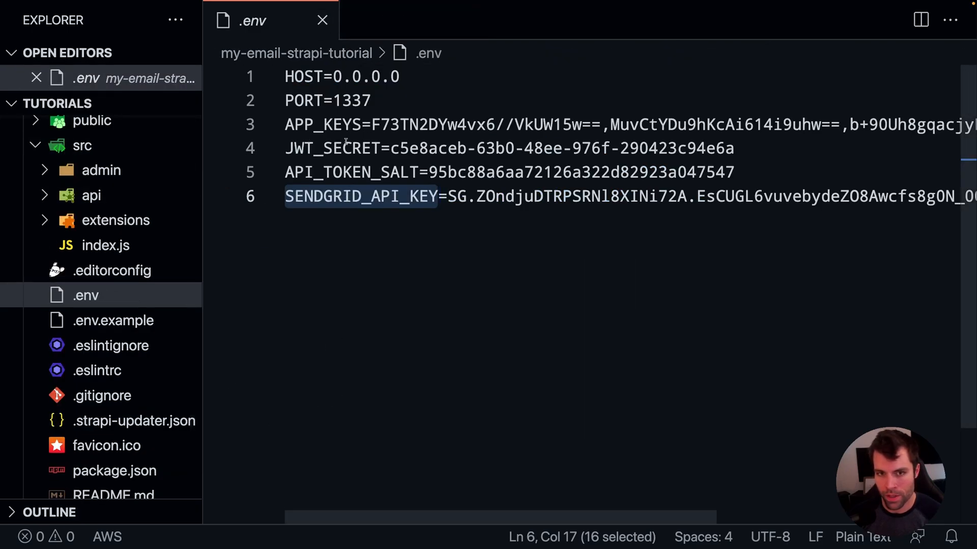
Step: Close the .env tab, leaving only the project explorer visible
click(323, 21)
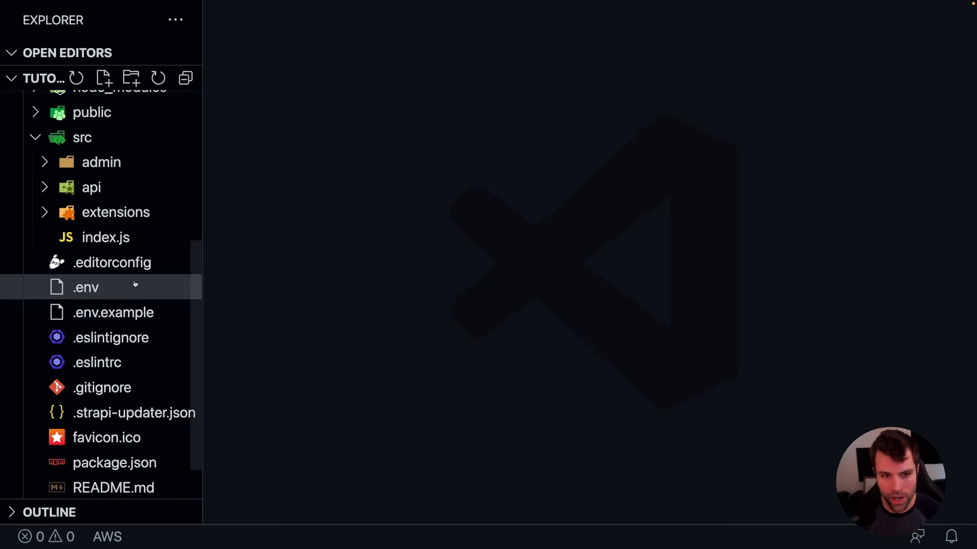
scroll(up, 3)
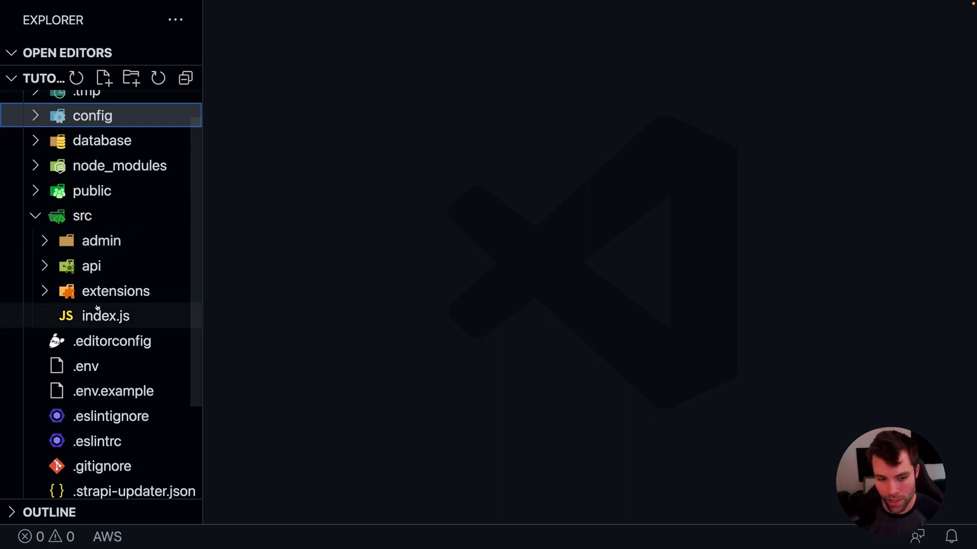
mouse_move(85, 366)
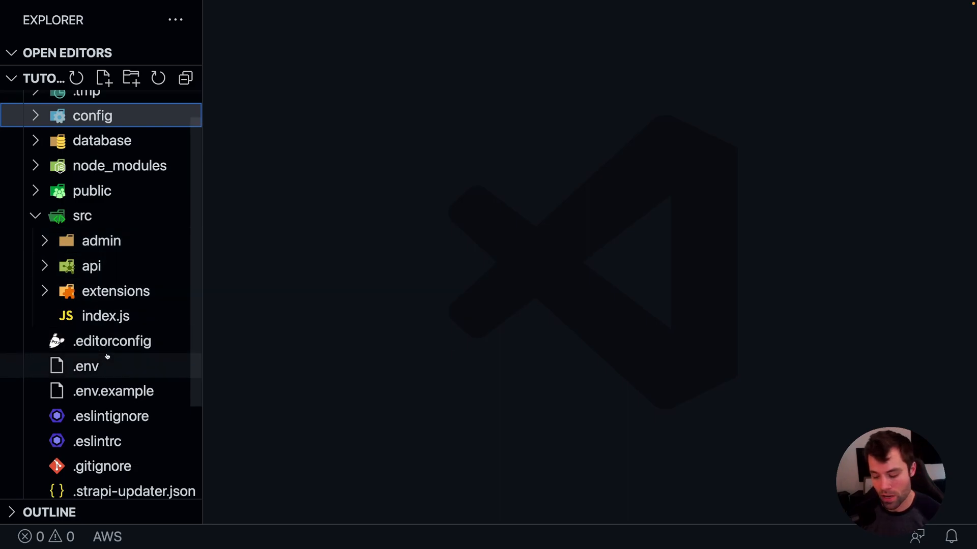
mouse_move(85, 366)
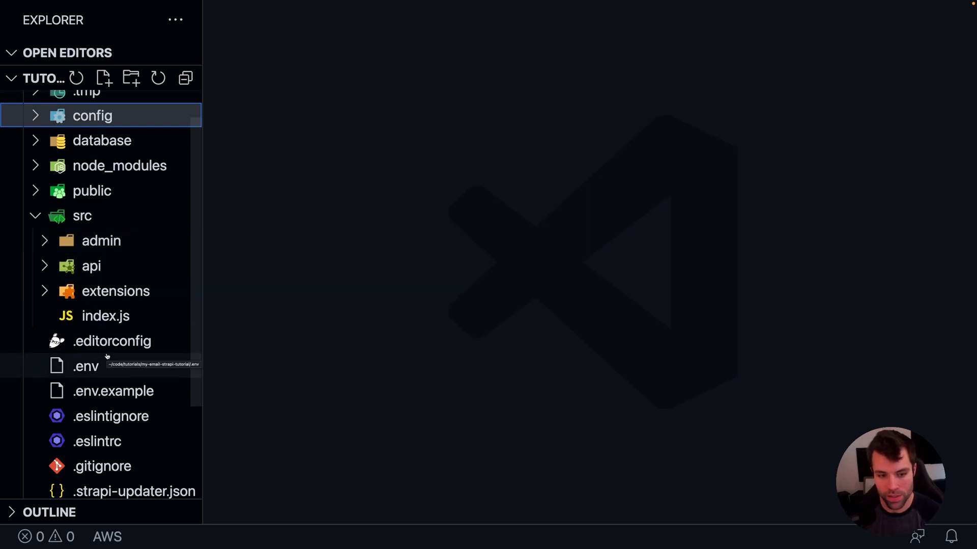
mouse_move(90, 265)
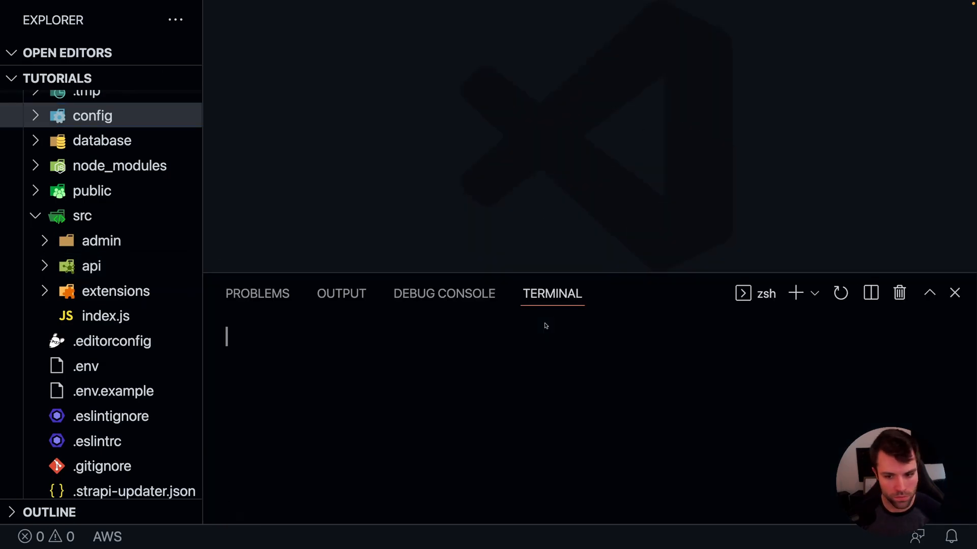
Step: cd into my-email-strapi-tutorial/ and start Strapi with npm run develop
text(cd)
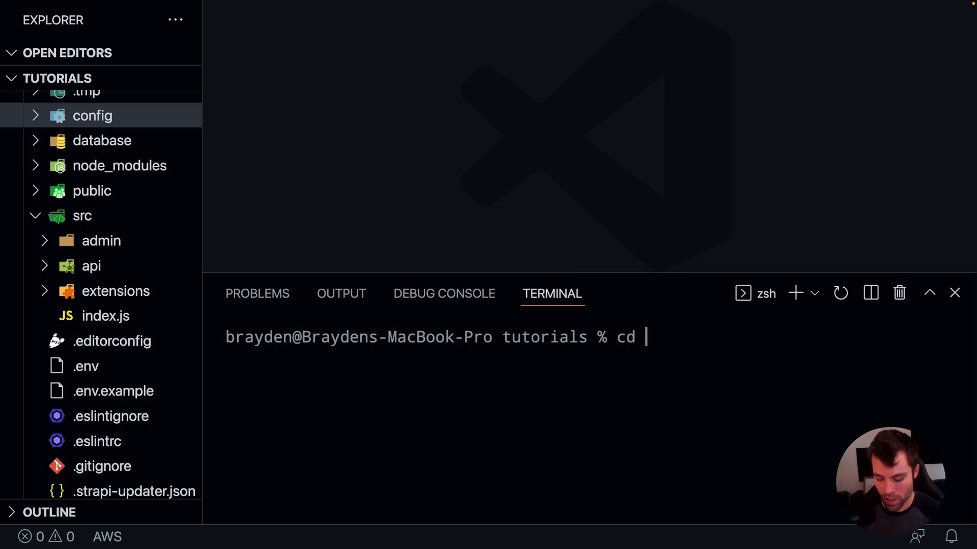
text(my-email-strapi-tutorial/)
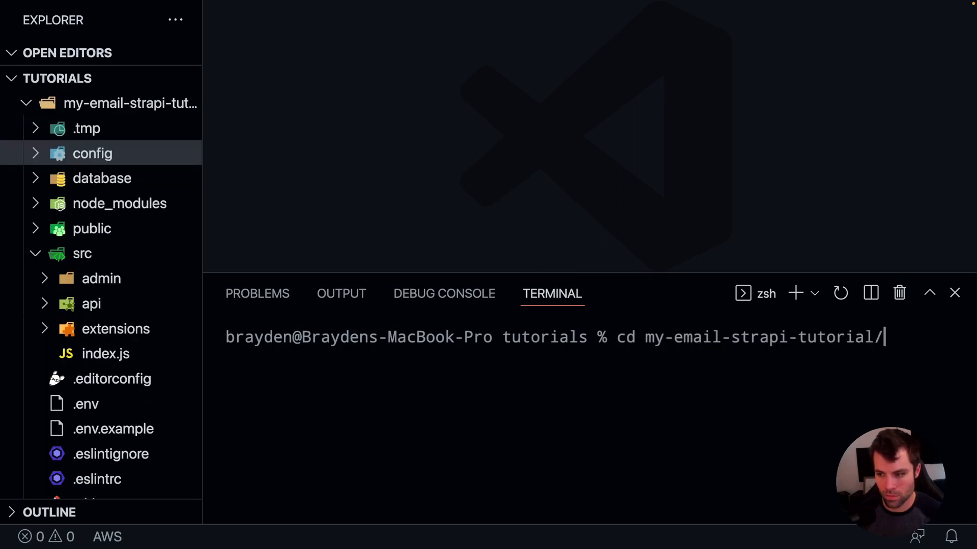
text(npm run)
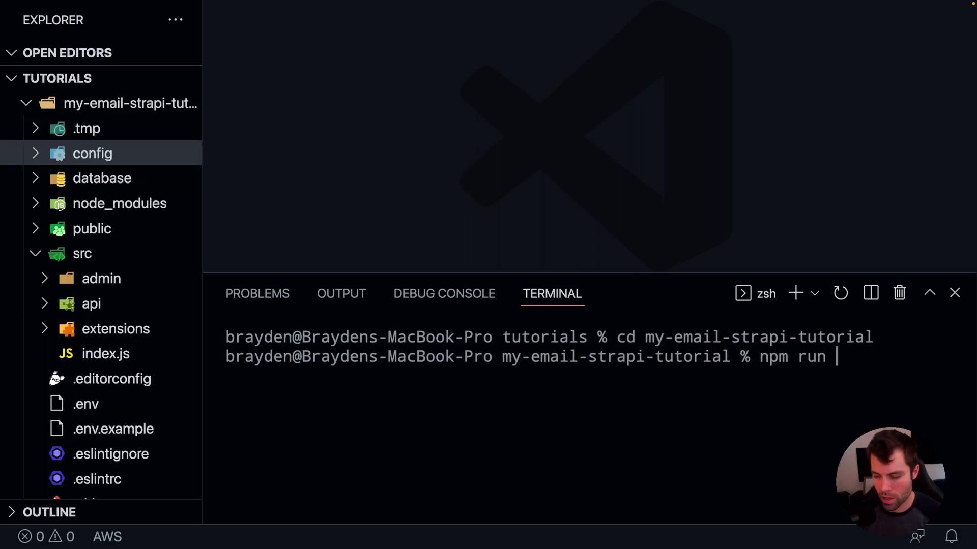
text(develop)
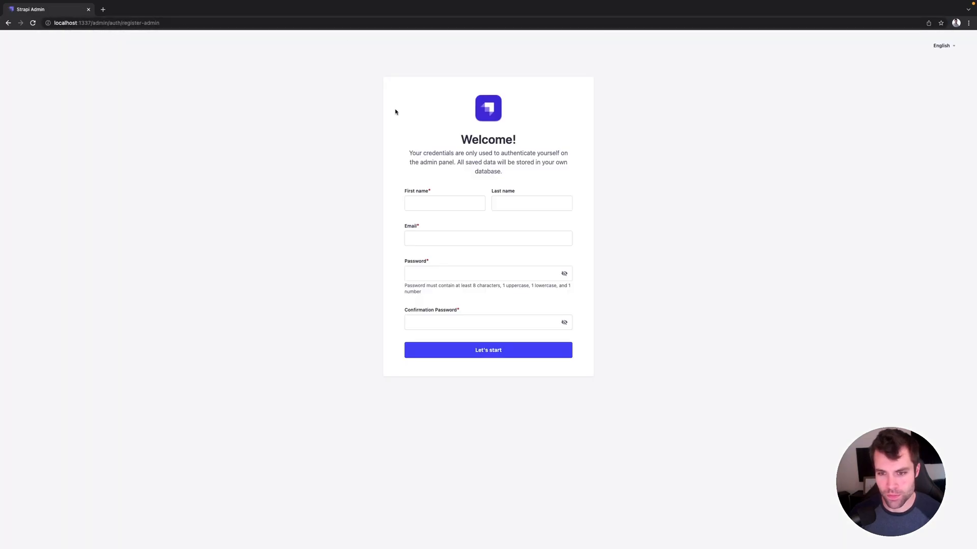
Step: Register the first administrator (first name Brayd...) and submit to reach the Strapi welcome dashboard
click(445, 204)
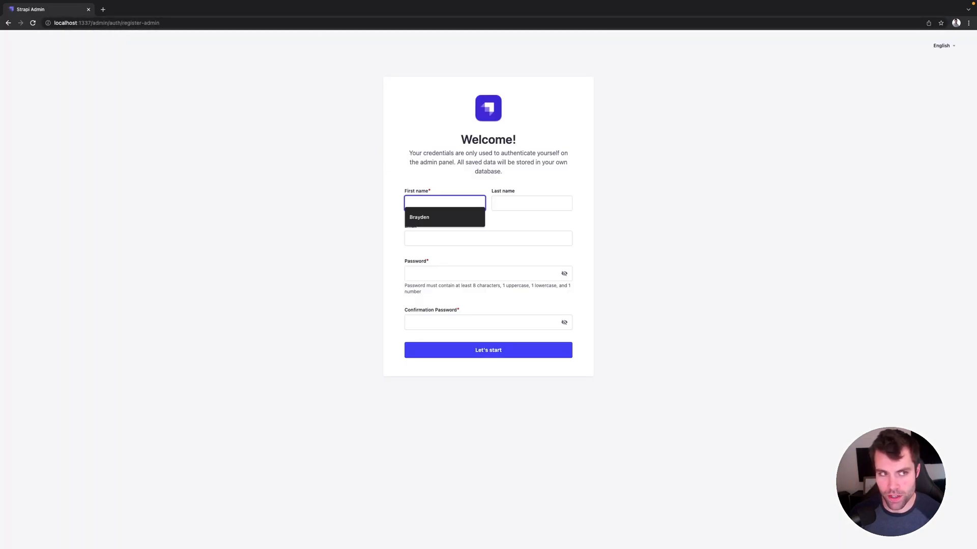
text(Brayden)
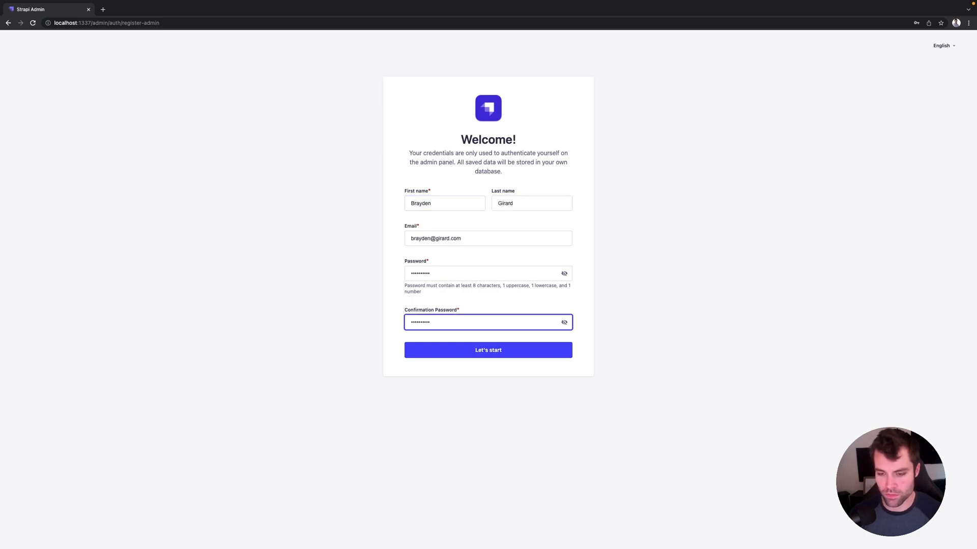
click(487, 349)
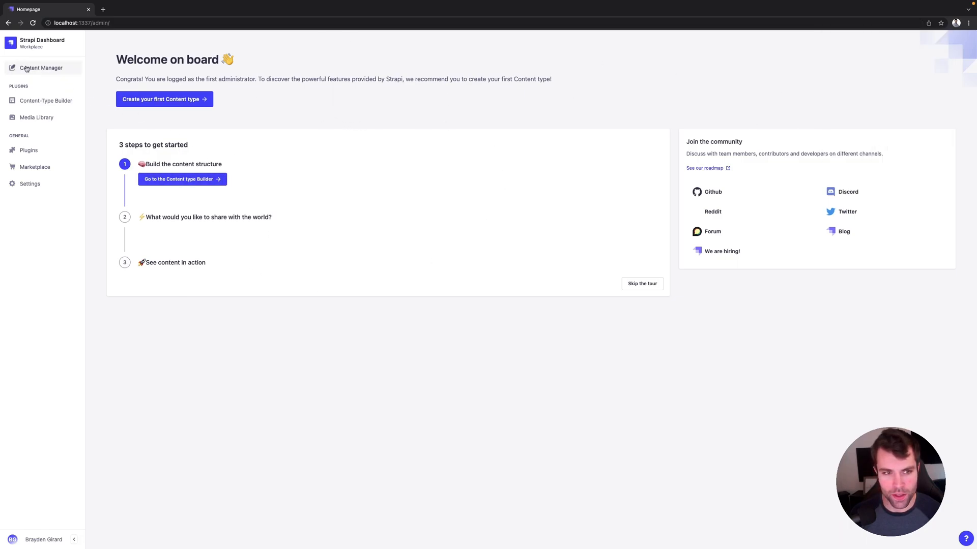
Step: In Content-Type Builder start a new collection type with display name Todo and continue
click(41, 67)
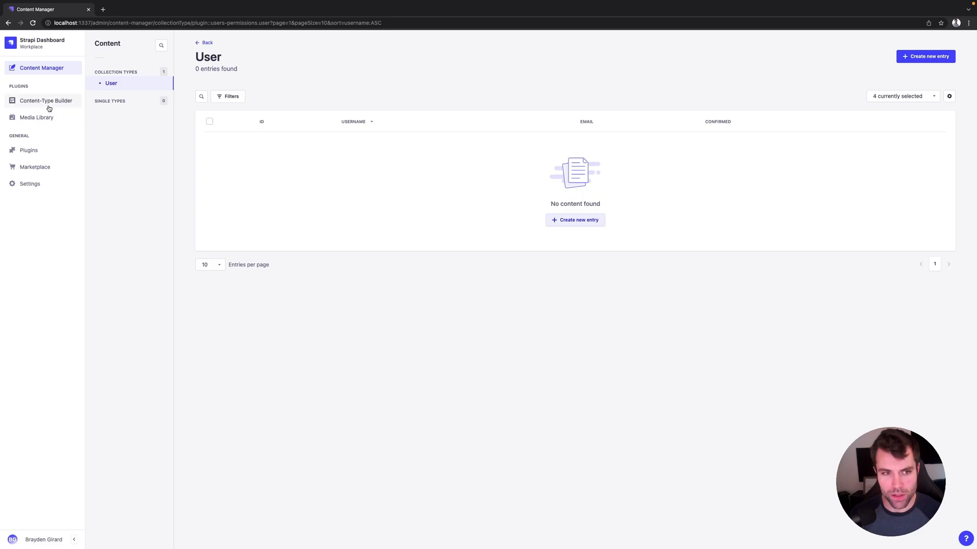
click(46, 101)
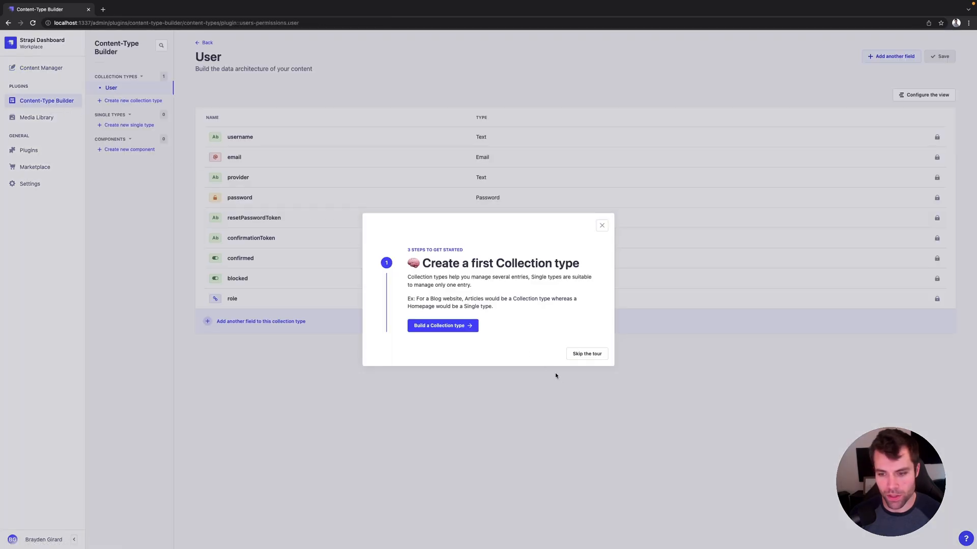
click(442, 326)
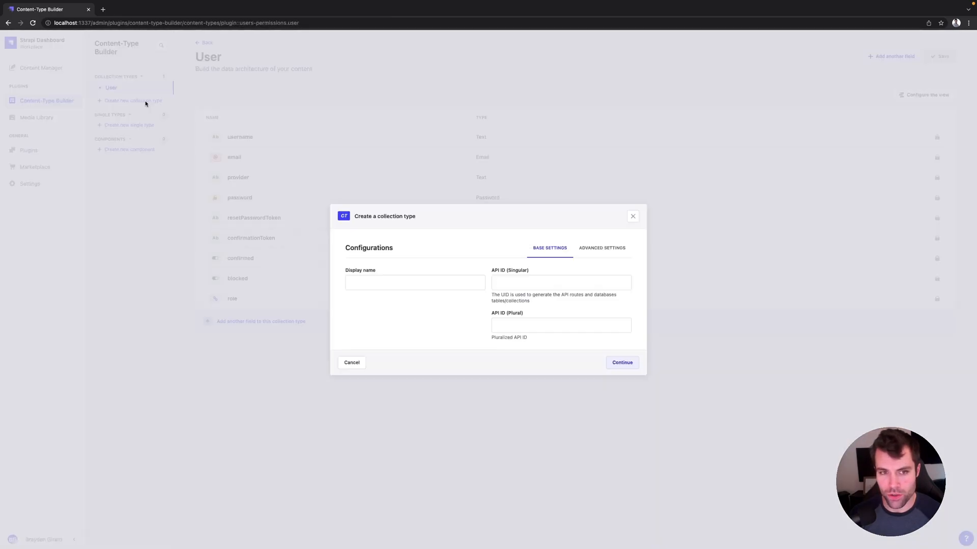
text(t)
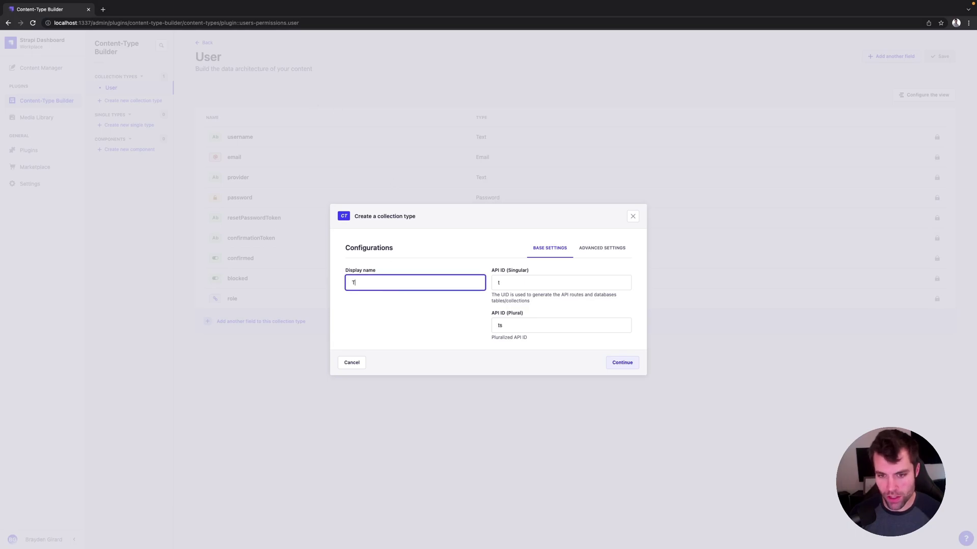
text(odos)
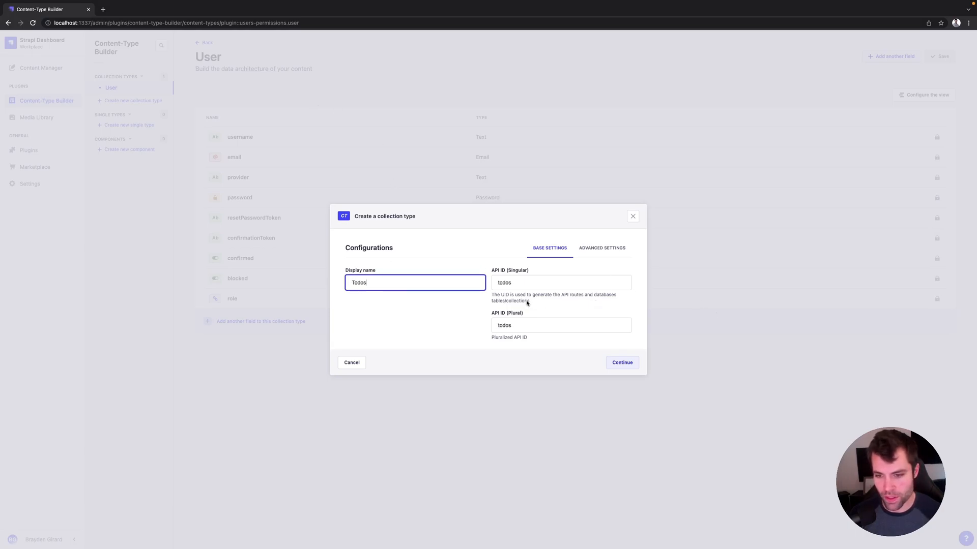
key(Backspace)
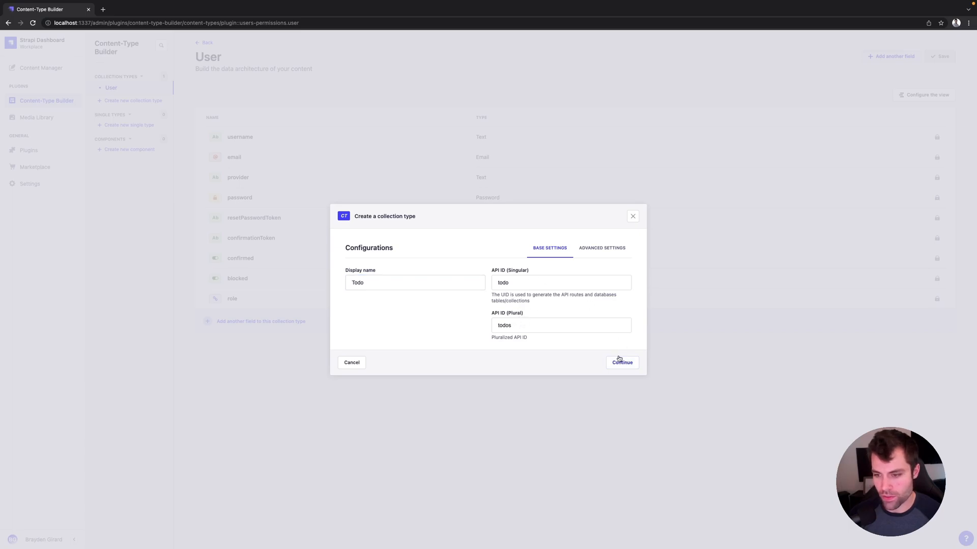
click(620, 362)
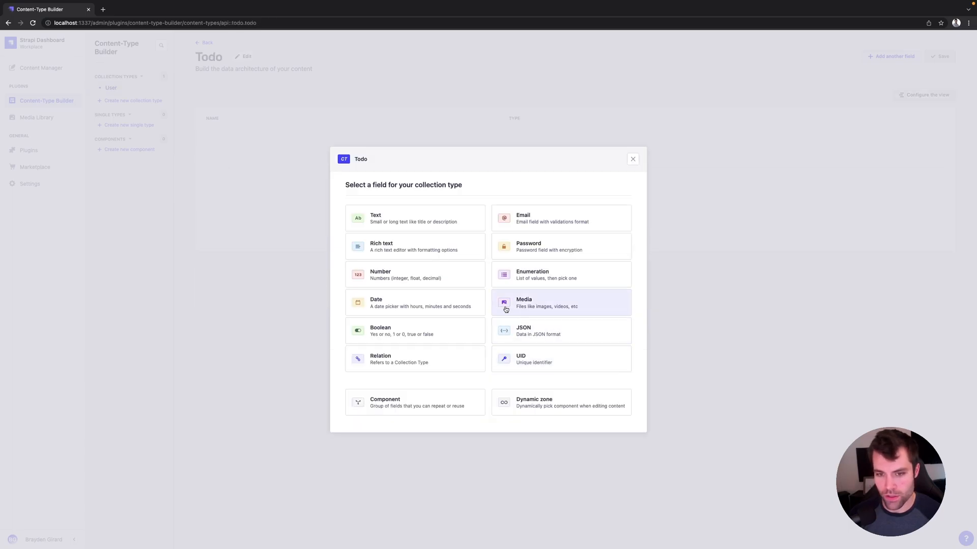
mouse_move(545, 306)
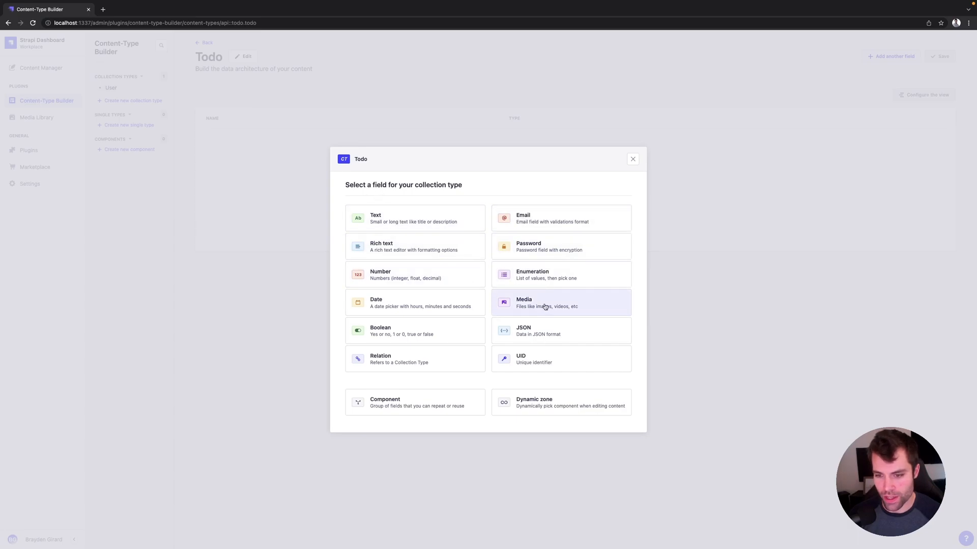
Step: Add a Text field 'name' and a Boolean field 'completed' to Todo and finish
click(414, 218)
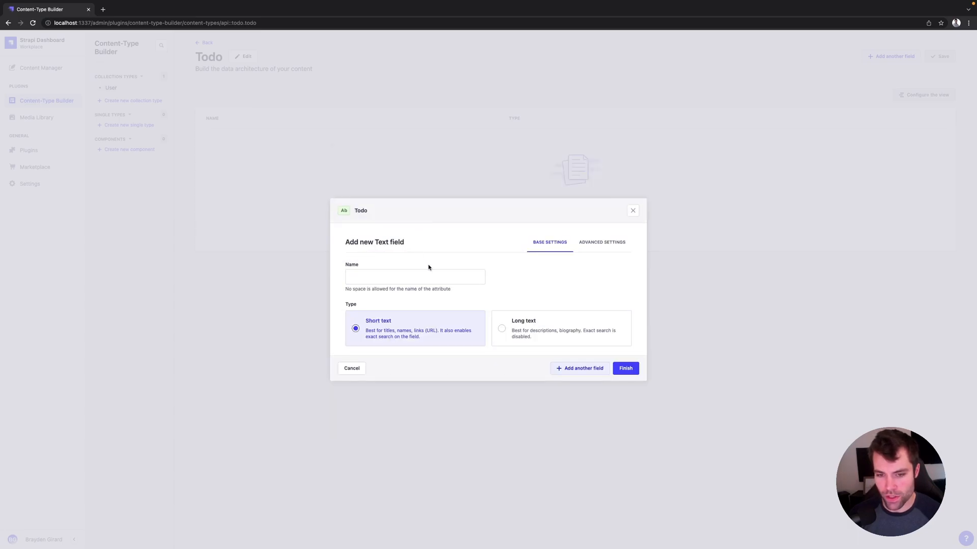
text(name)
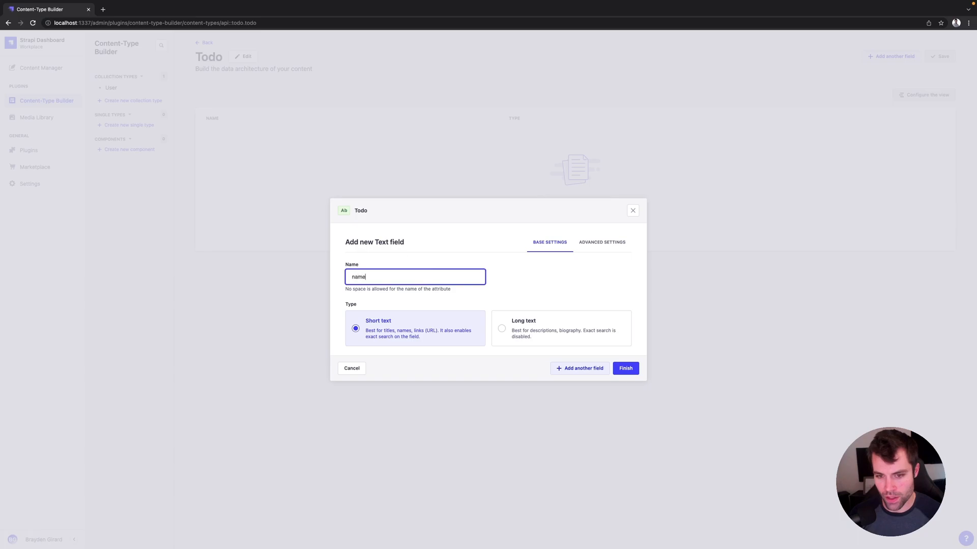
click(578, 368)
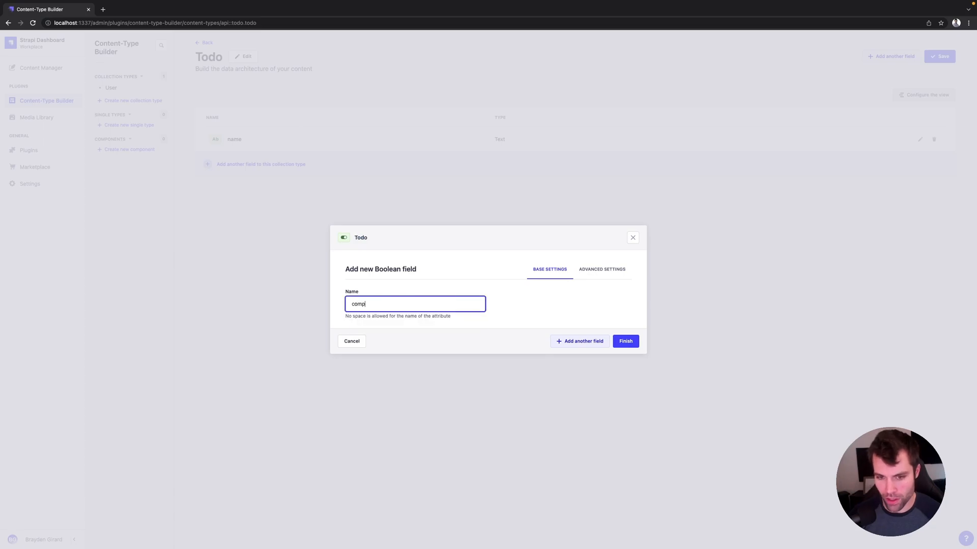
text(leted)
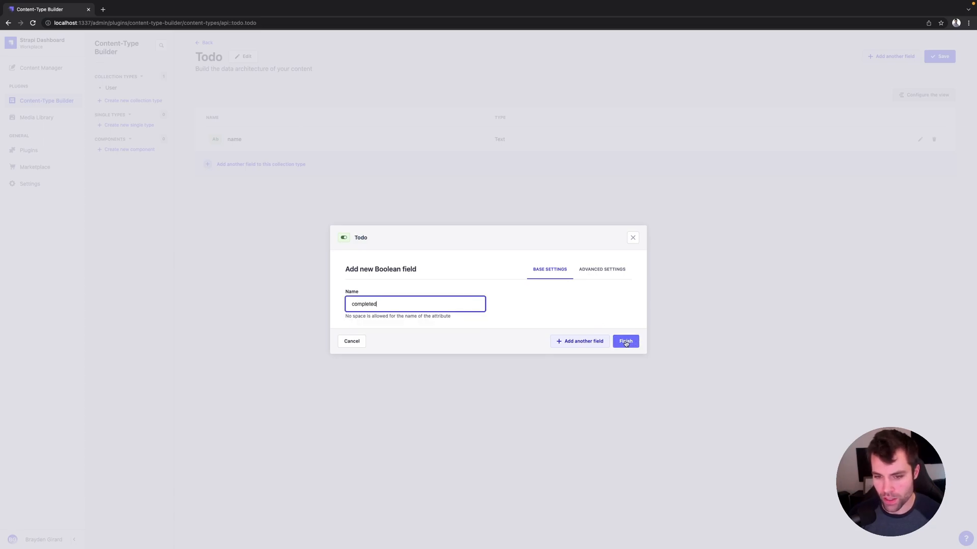
click(625, 341)
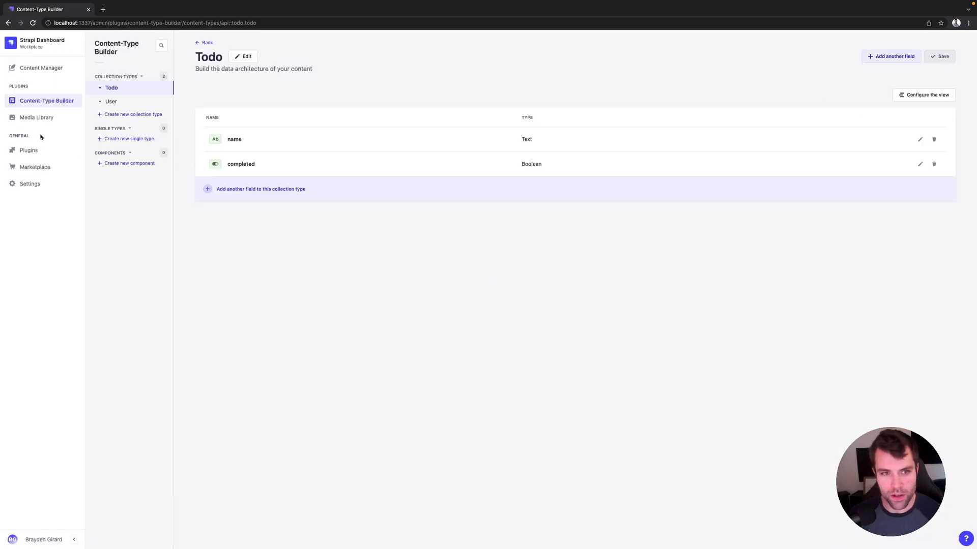
Step: Show the empty Todo list in Content Manager and skip the getting-started tour
click(41, 68)
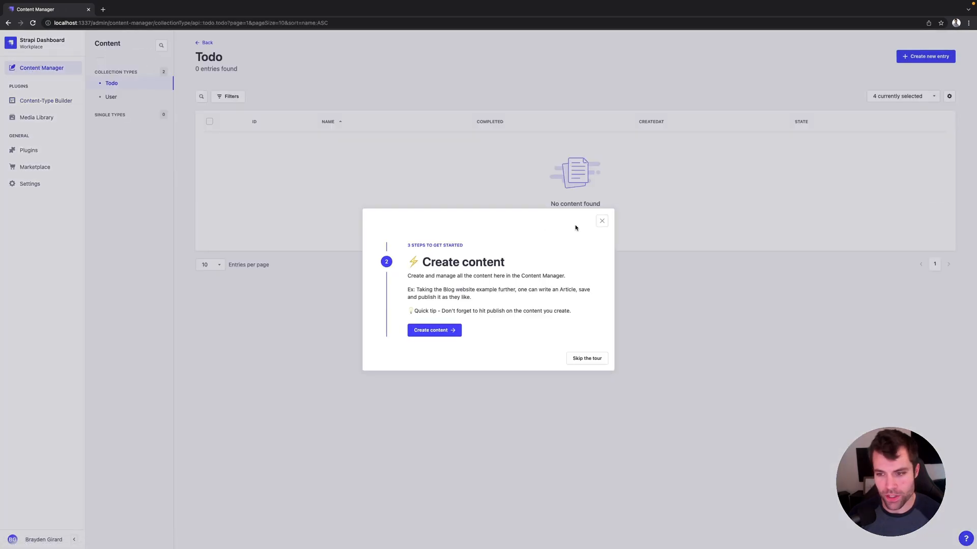
click(601, 221)
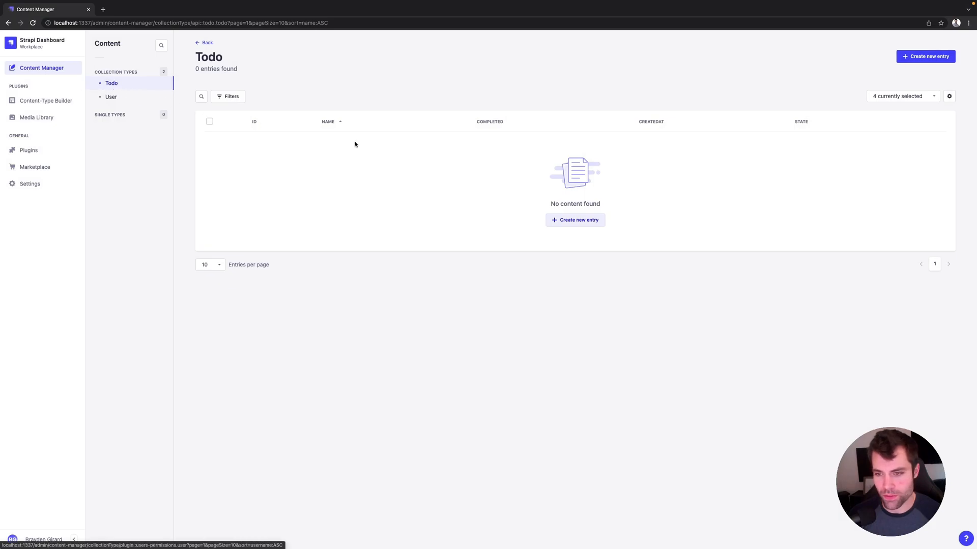
mouse_move(554, 200)
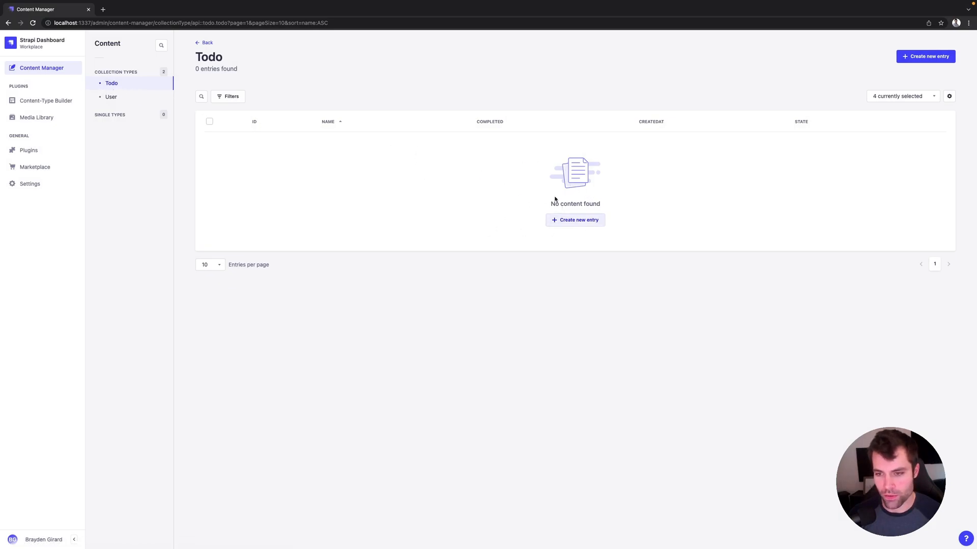
mouse_move(573, 220)
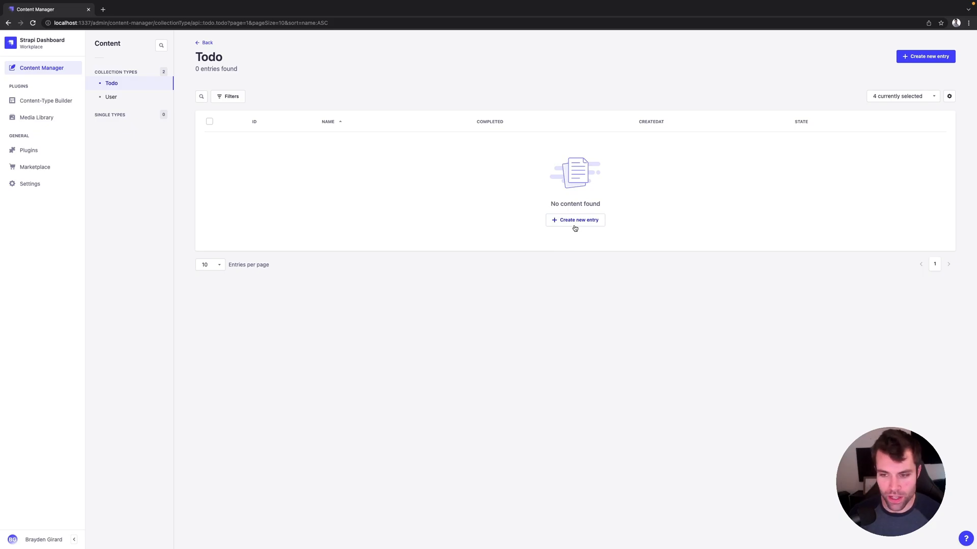
mouse_move(552, 260)
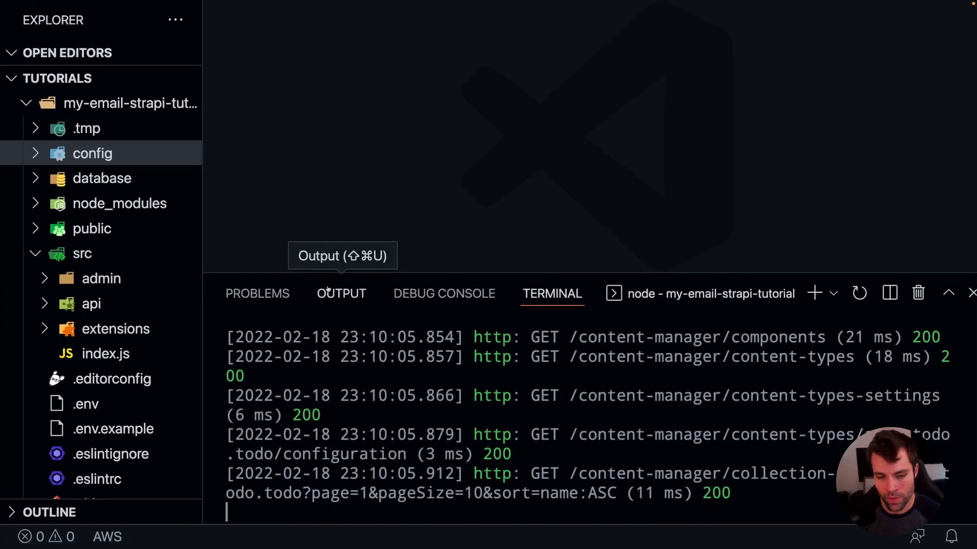
Step: Create a new lifecycles.js file in src/api/todo/content-types/todo beside schema.json
click(91, 303)
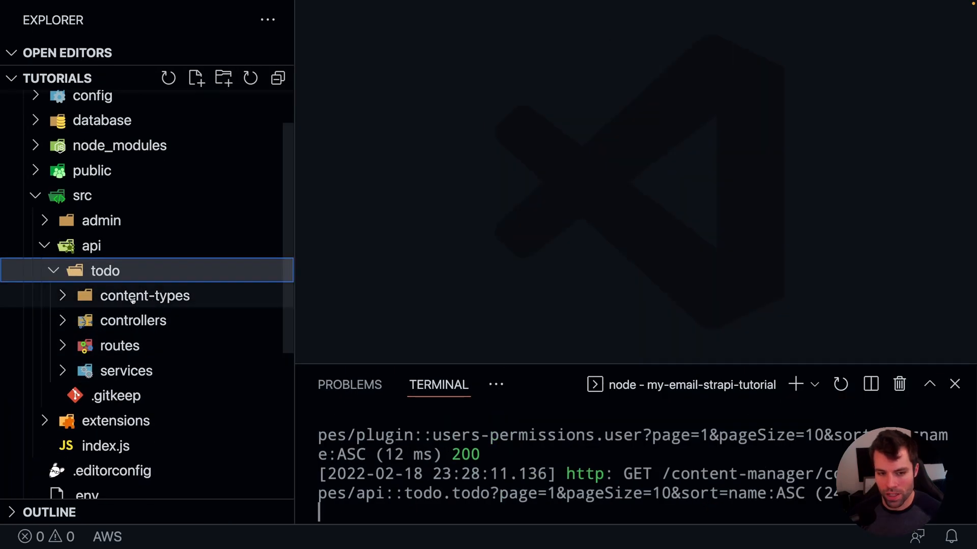
click(144, 295)
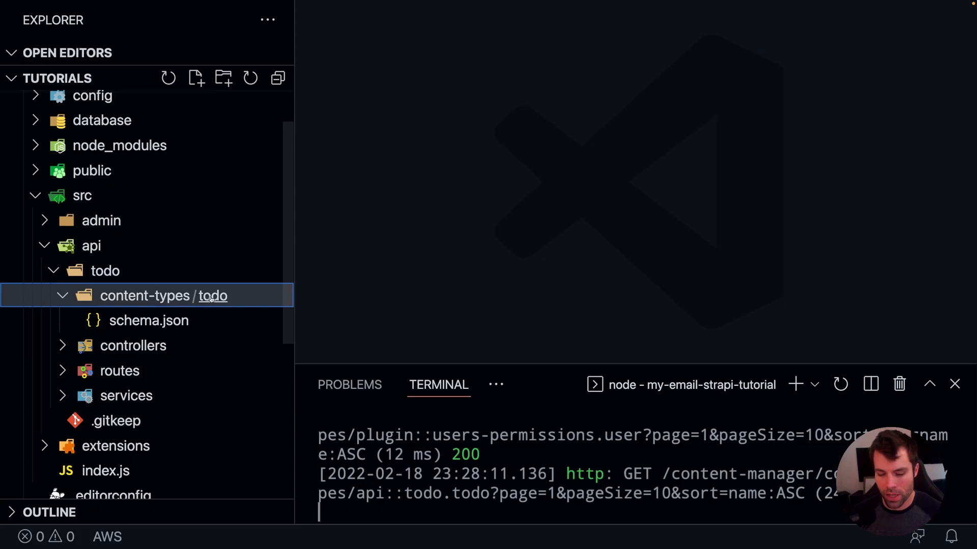
mouse_move(211, 295)
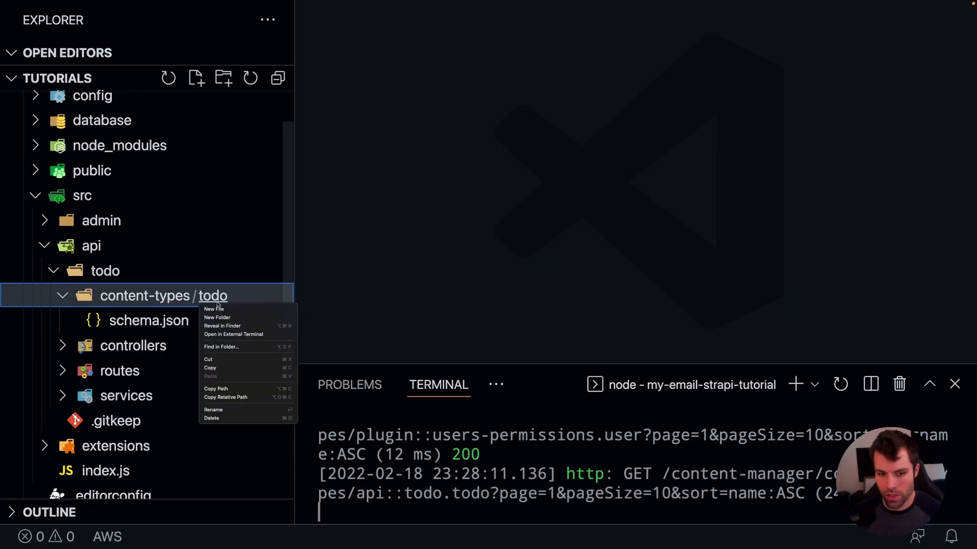
click(213, 310)
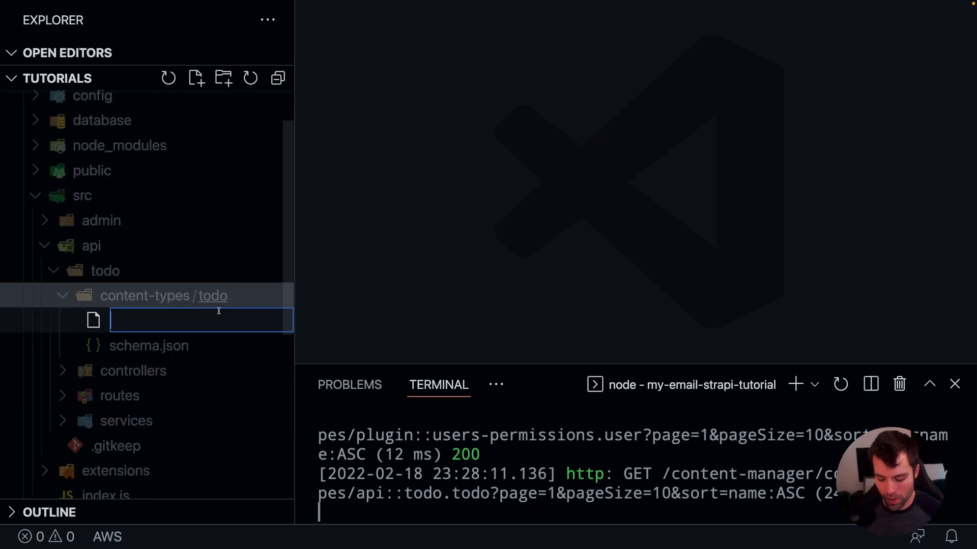
text(lifec)
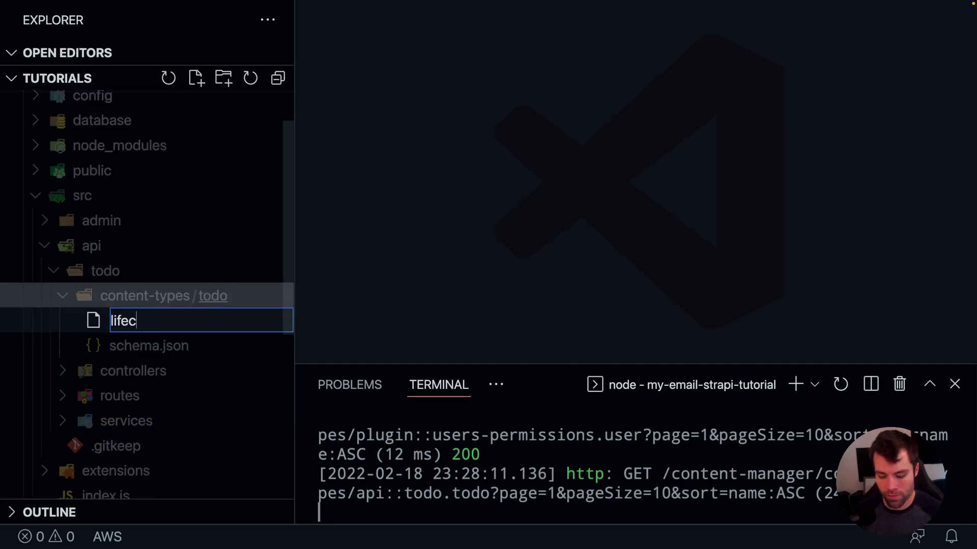
text(ycles.js)
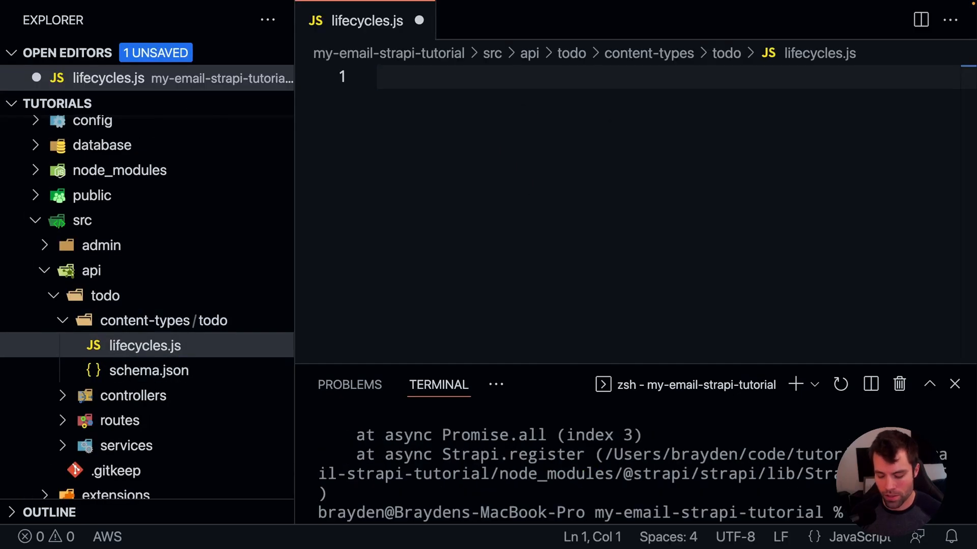
Step: Write module.exports = { async afterCreate(event) { in lifecycles.js
text(mo)
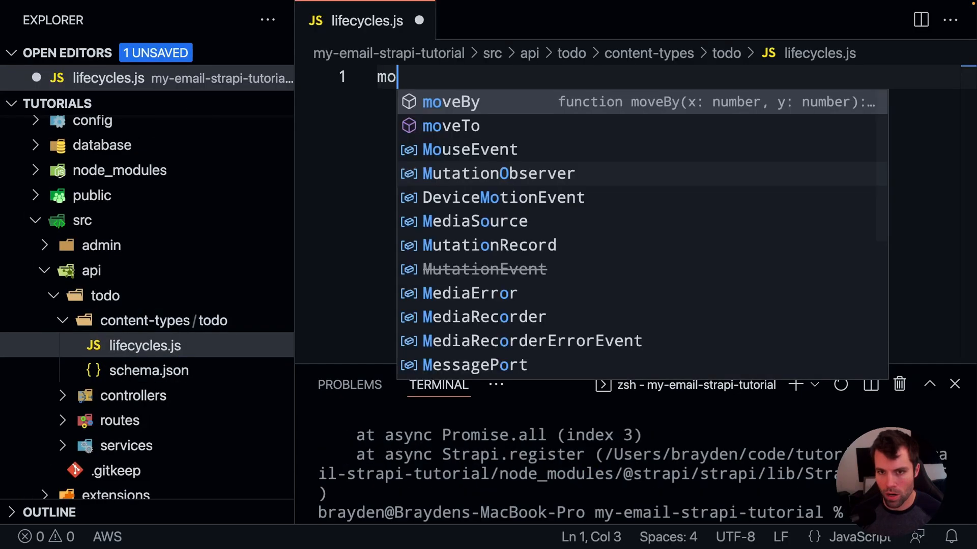
text(dule.exp)
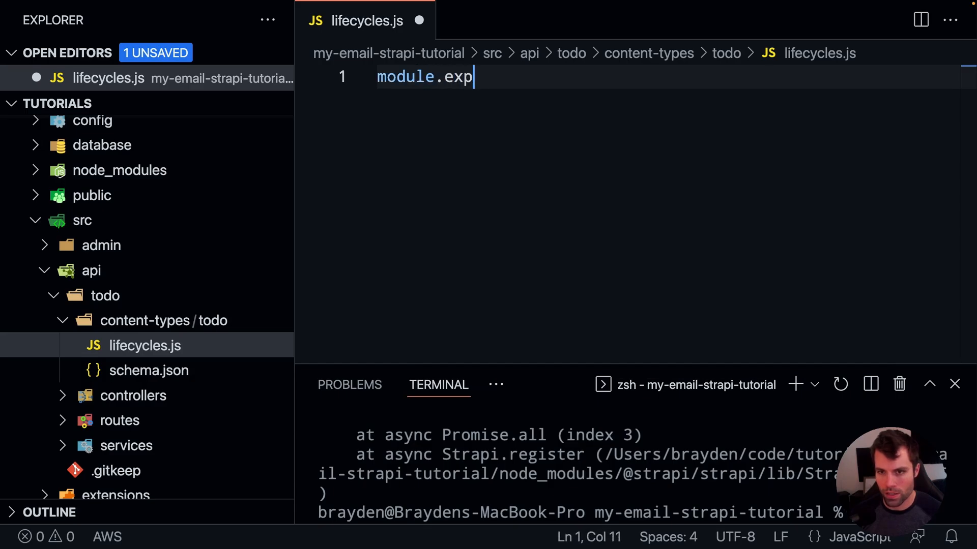
text(orts)
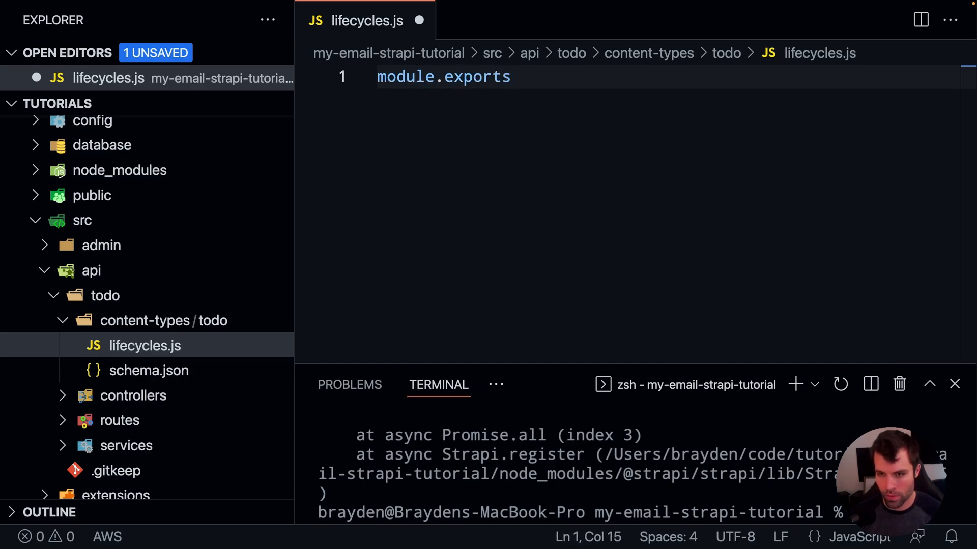
text(= {)
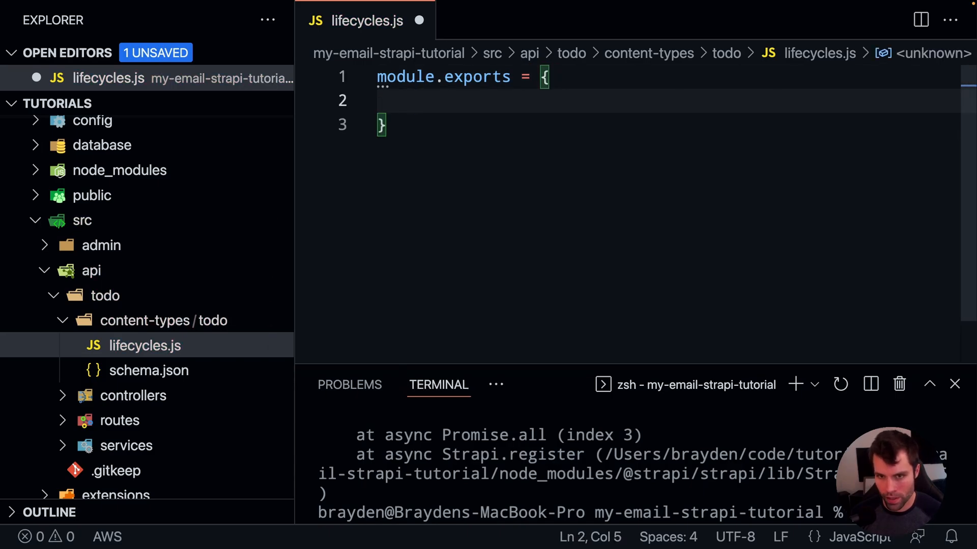
text(afterCreate(eve)
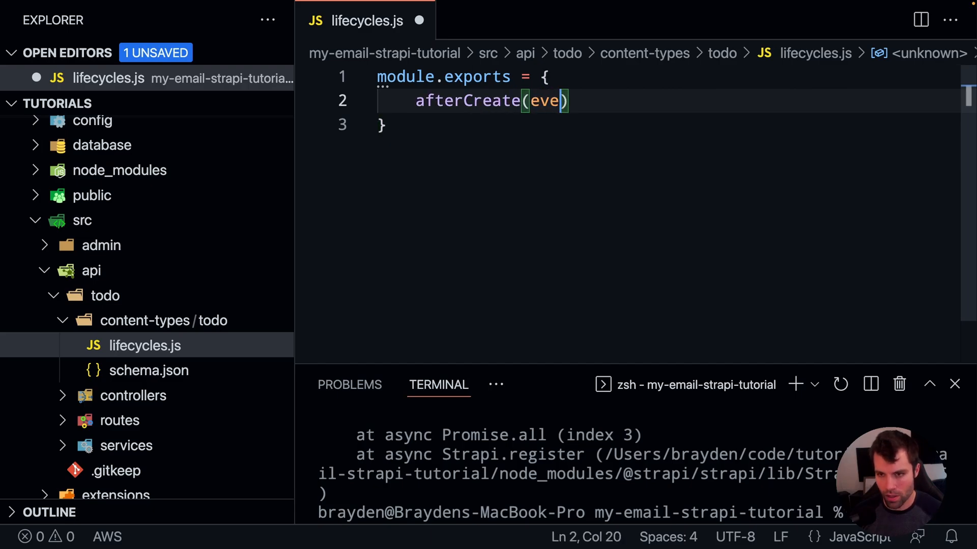
text(nt) {)
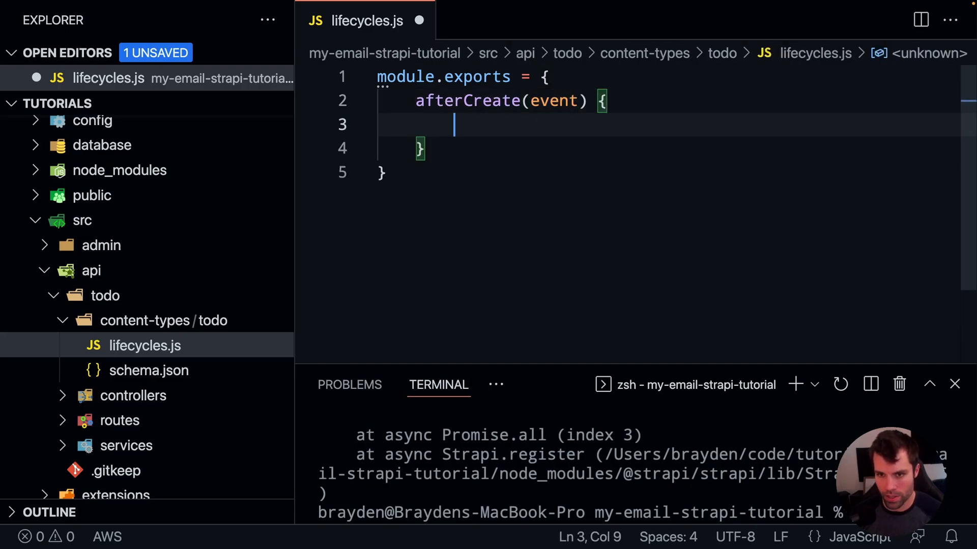
click(417, 100)
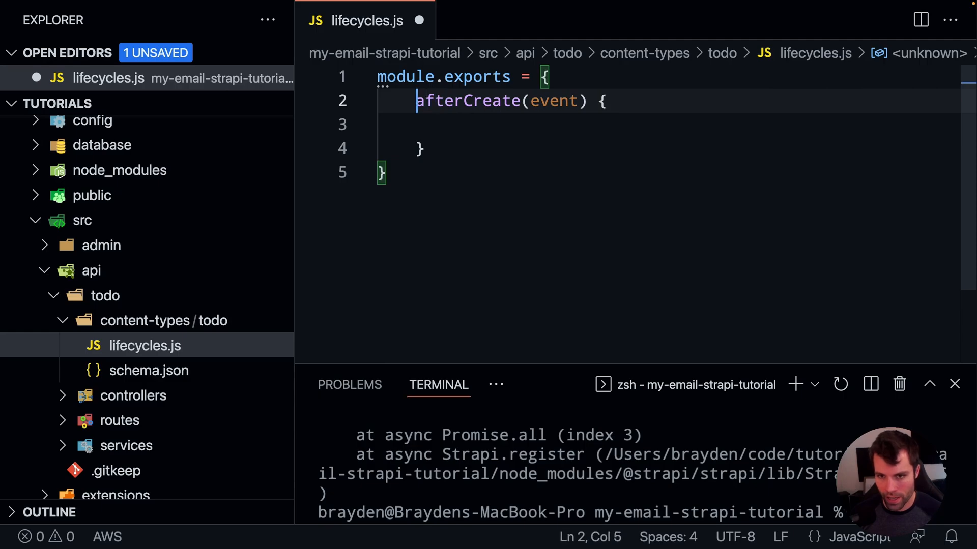
text(async)
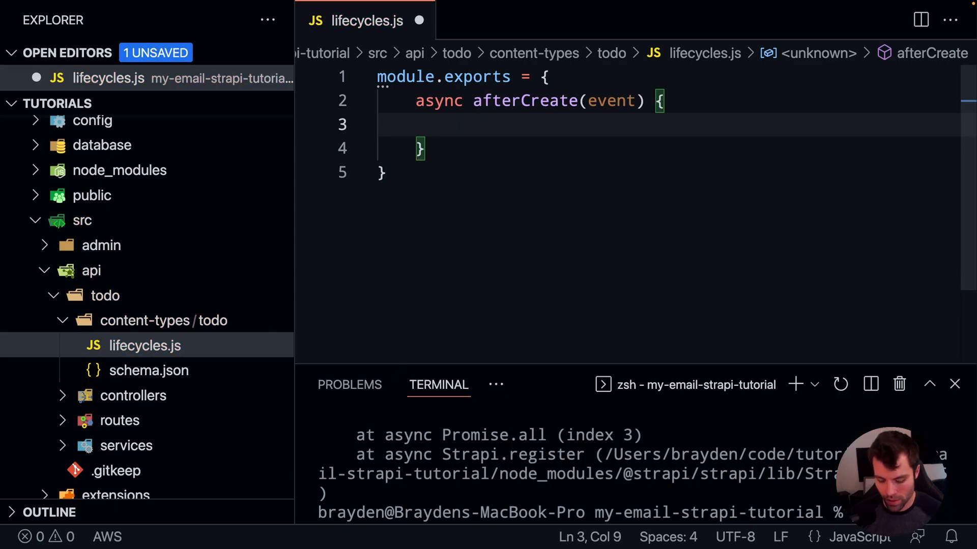
Step: Destructure const { result } = event and begin a try block with await, removing a wrong autocomplete
text(const { })
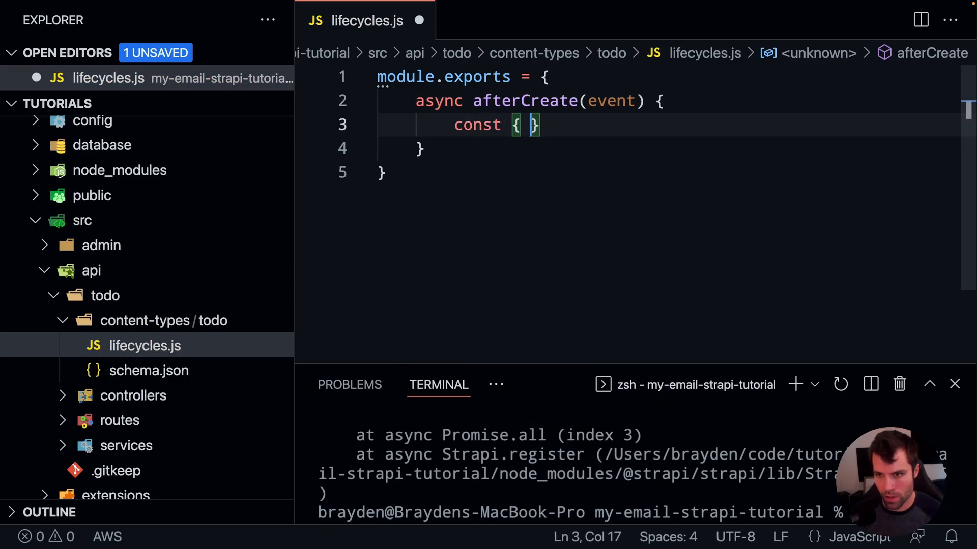
text(result)
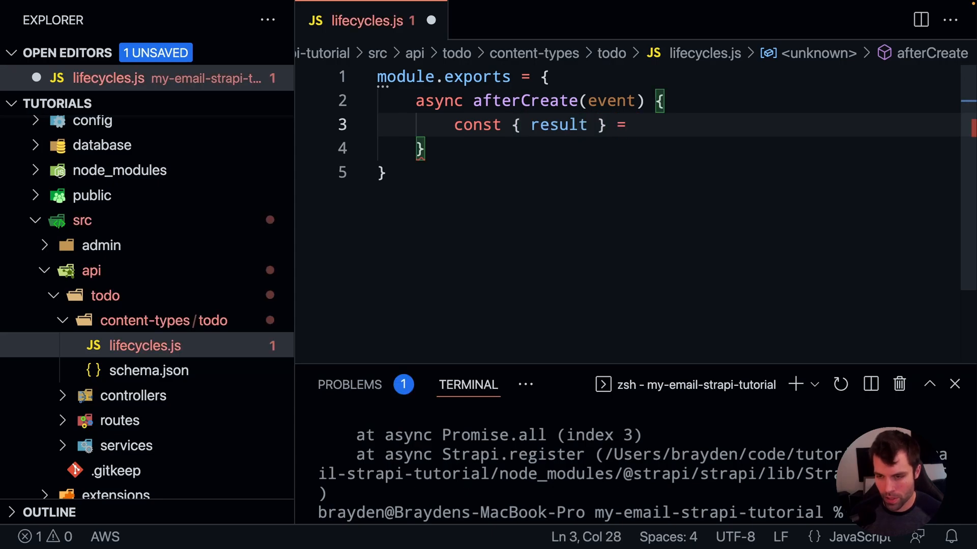
text(event;)
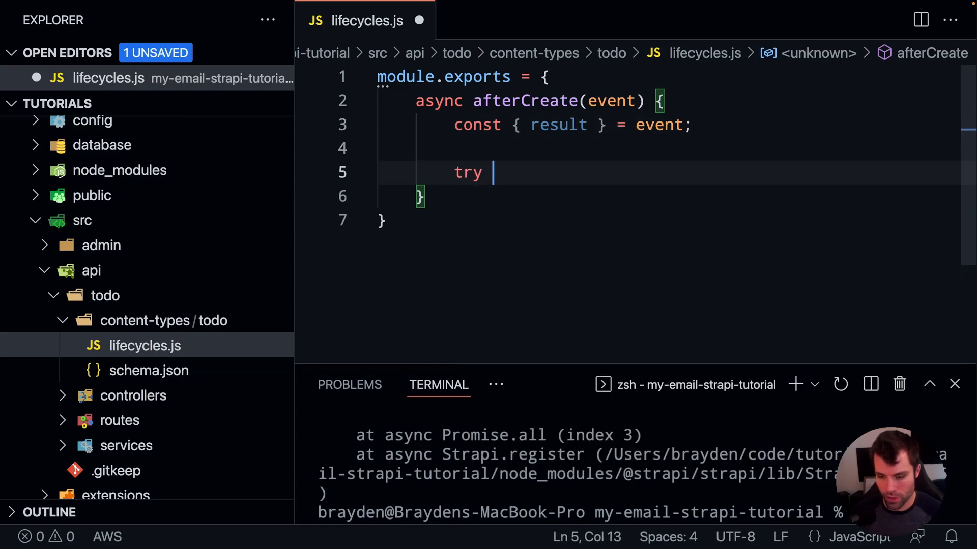
text({)
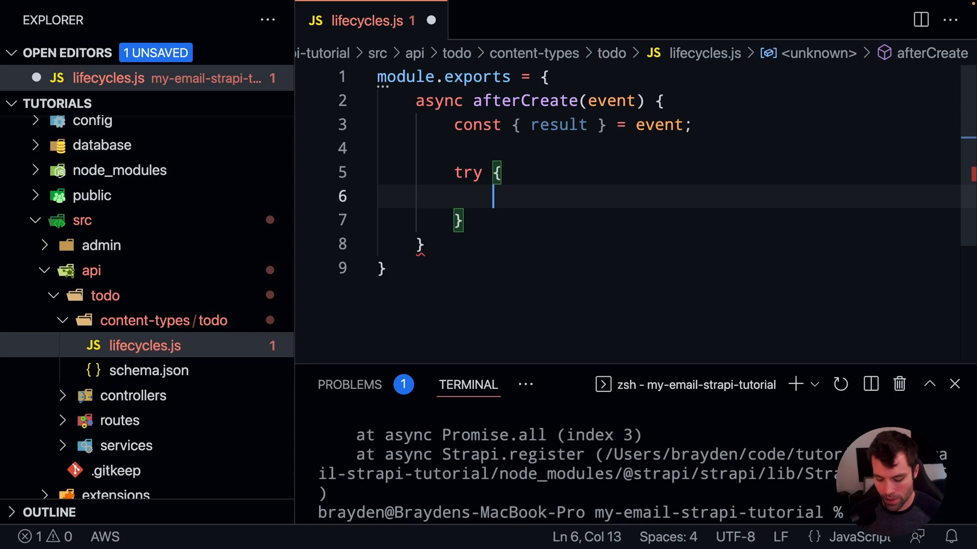
text(await)
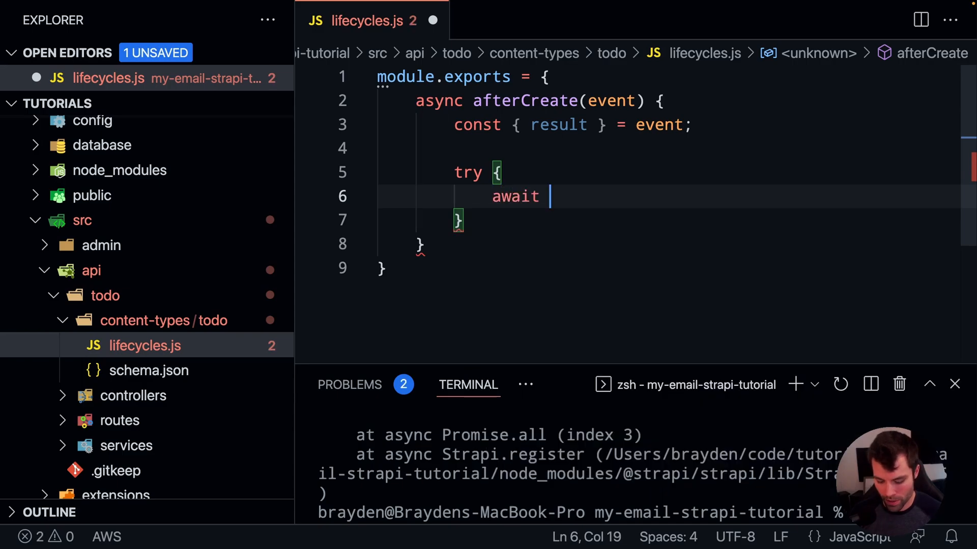
text(SVGAnimatedPreserveAspectRatio.)
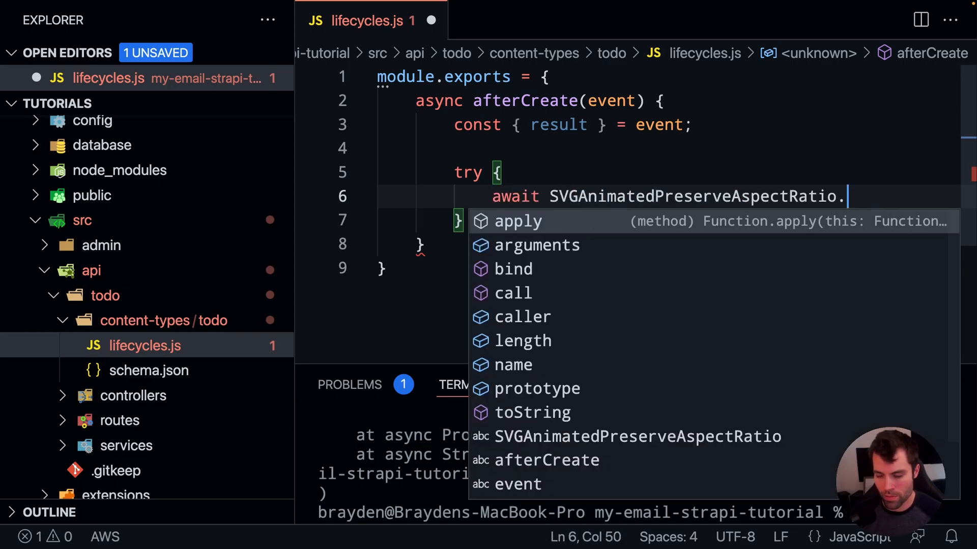
key(Backspace)
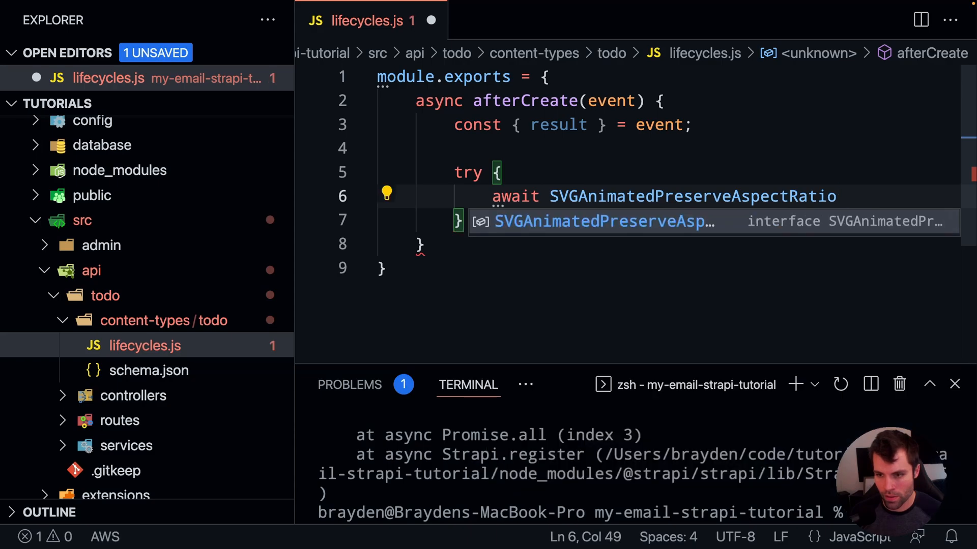
Step: Call strapi.plugins['email'].services.email.send( inside the try block
text(strapi.)
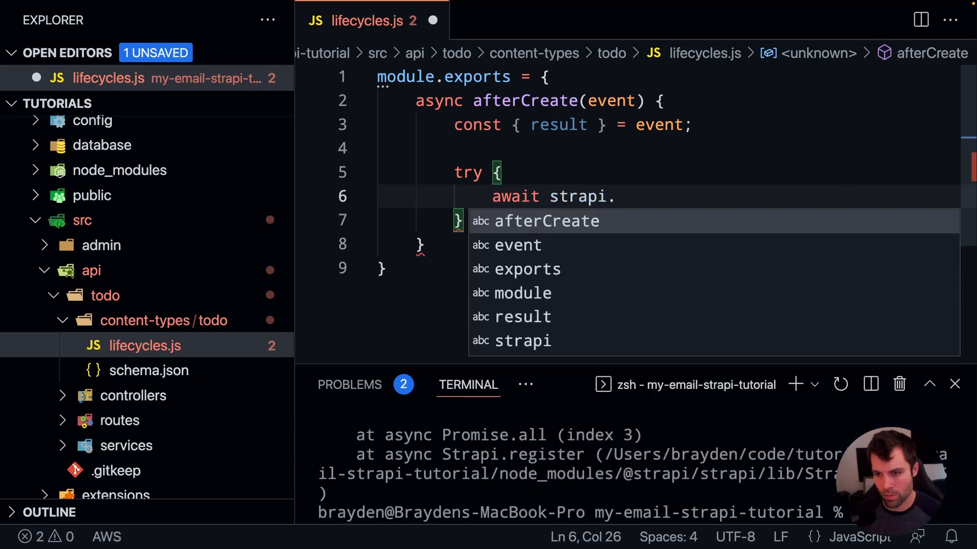
text(plugins[)
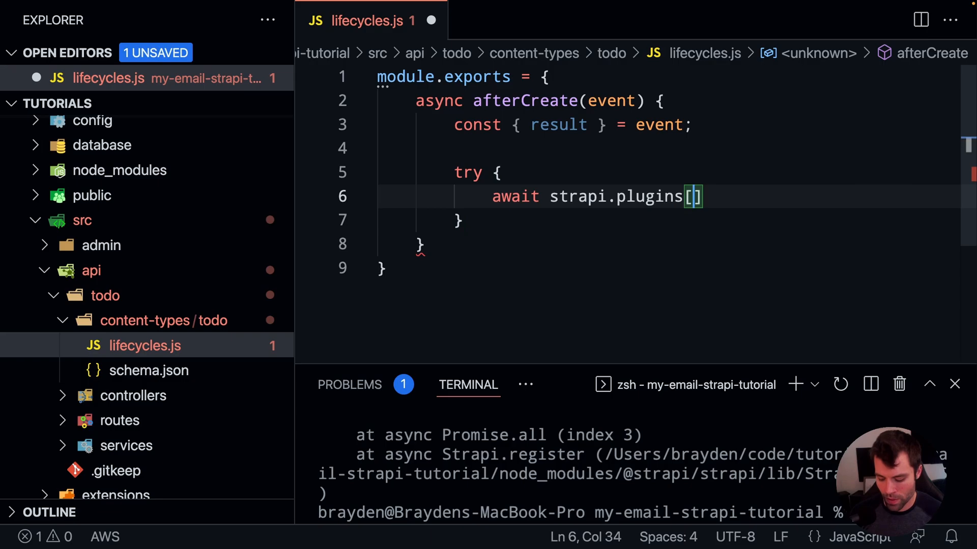
text('email')
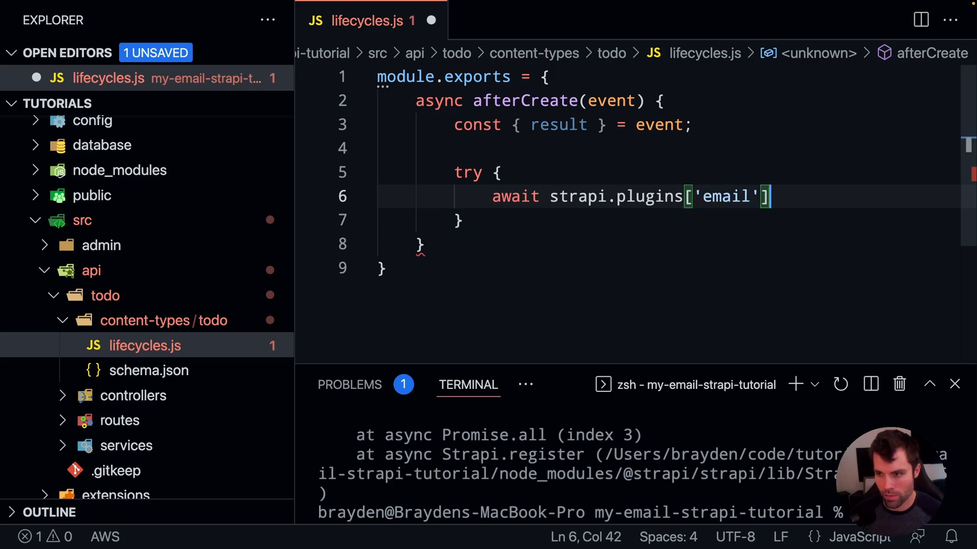
text(.services)
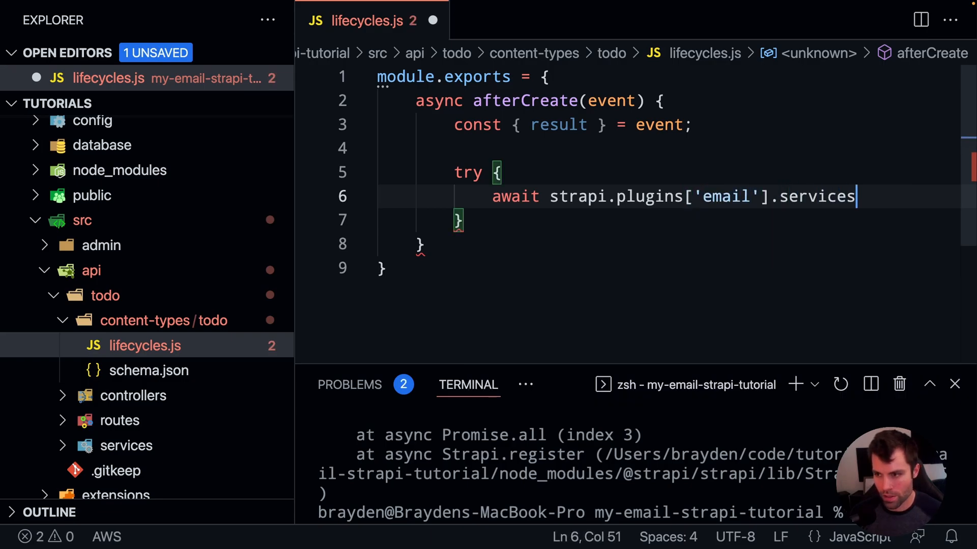
text(.email.)
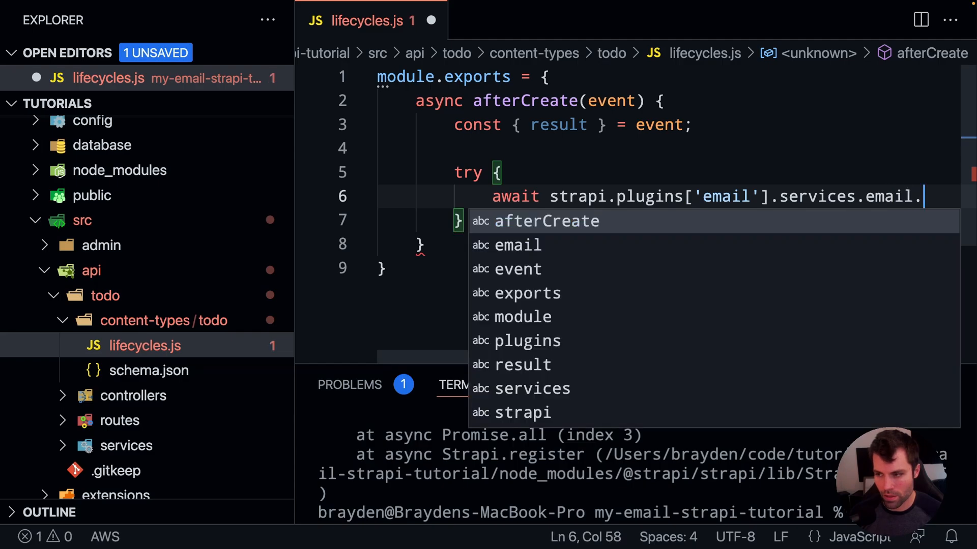
text(send()
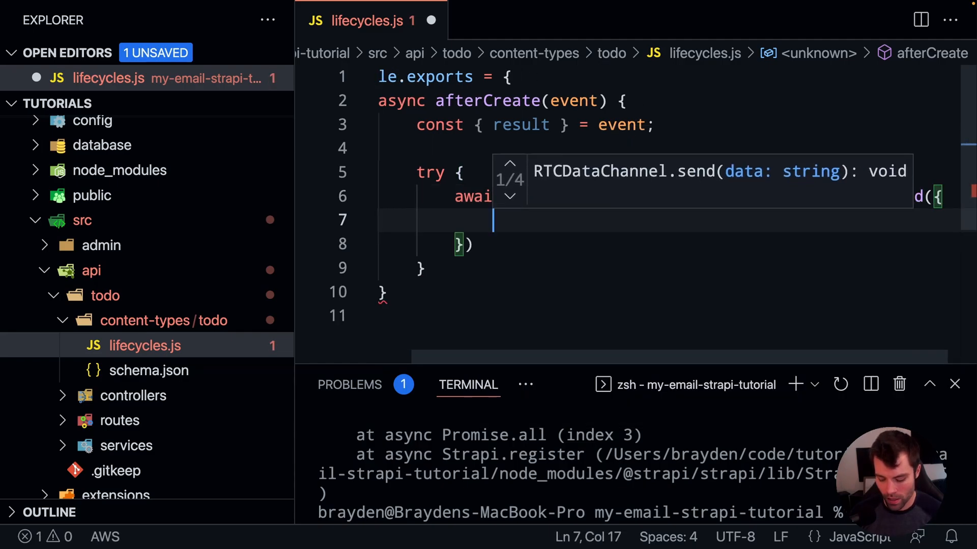
text(to: ')
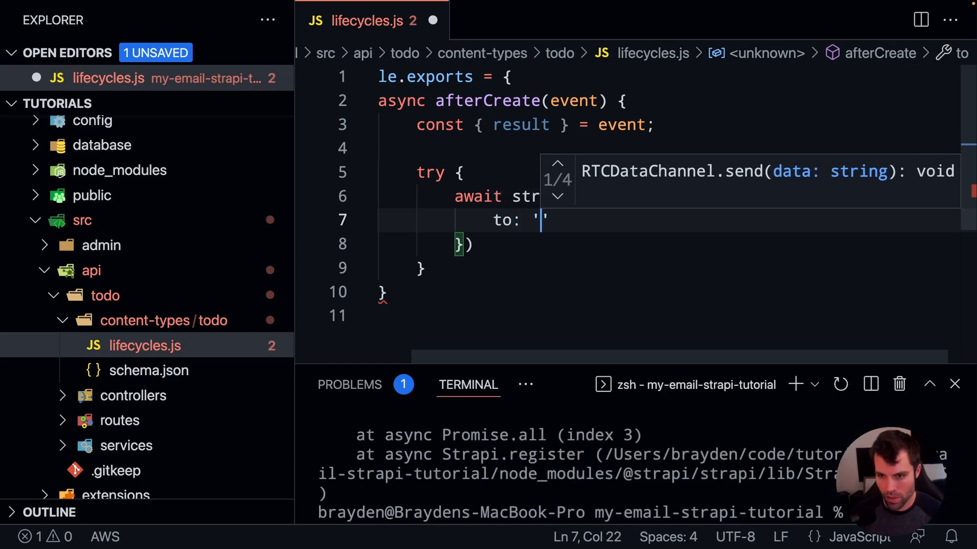
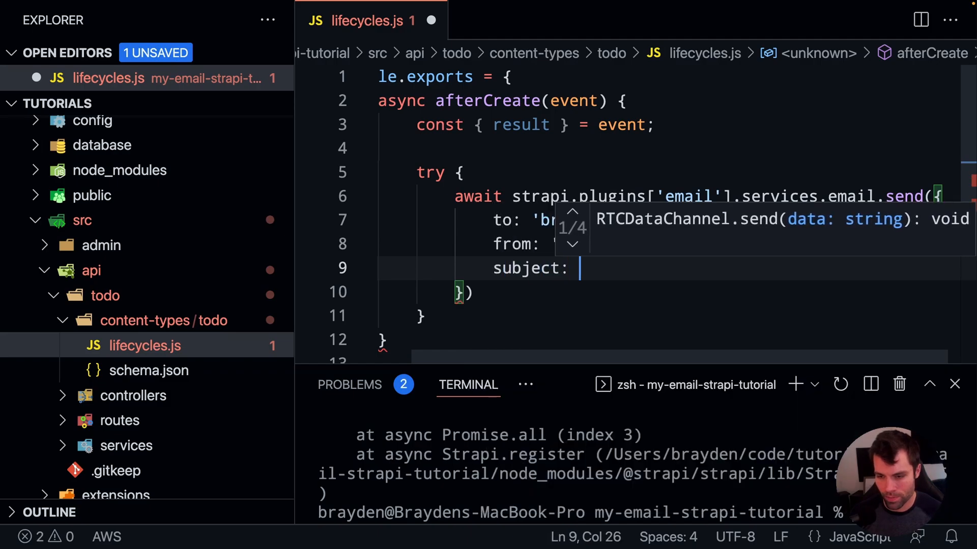
Step: Add subject 'You have a new todo' and text `Your todo is: ${result.name}`
text('You have a)
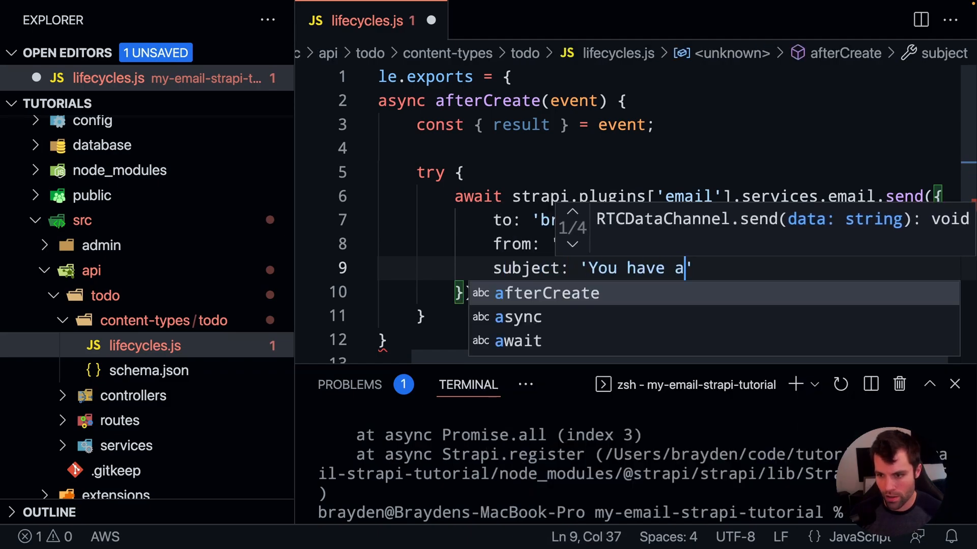
text(new todo',)
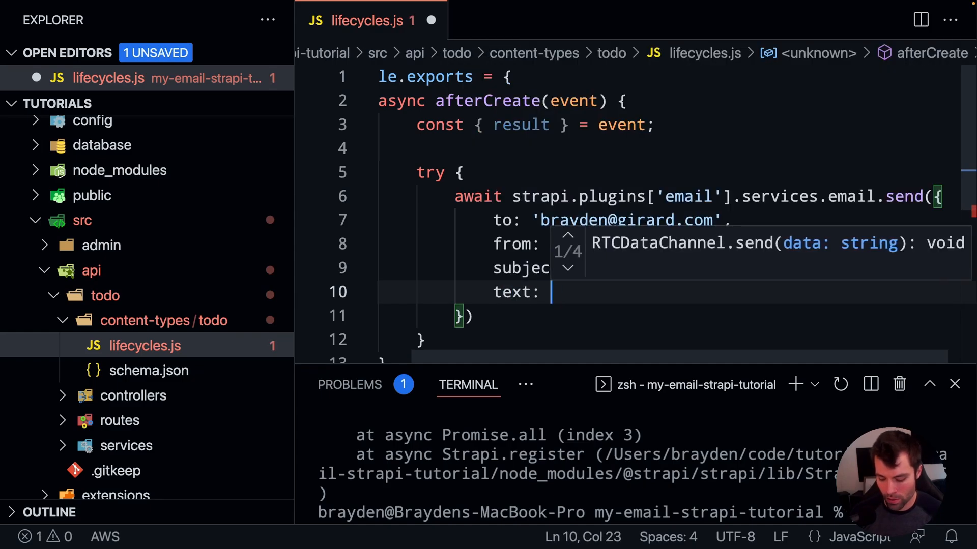
text(`Your to)
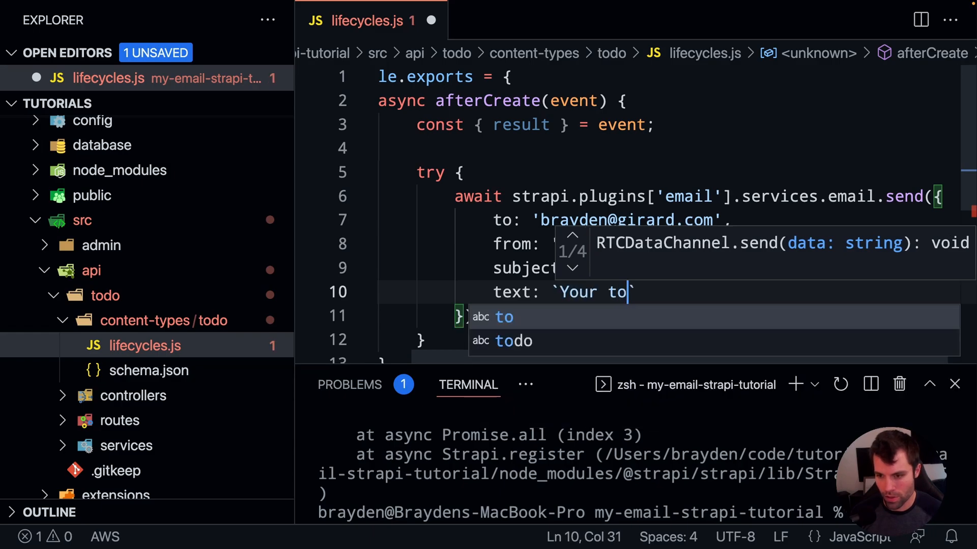
text(do is: $)
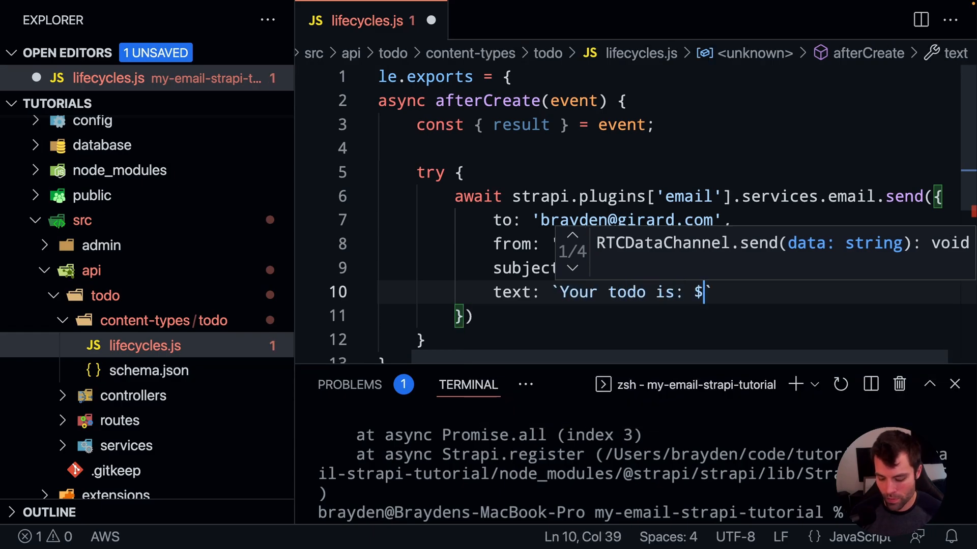
text({result})
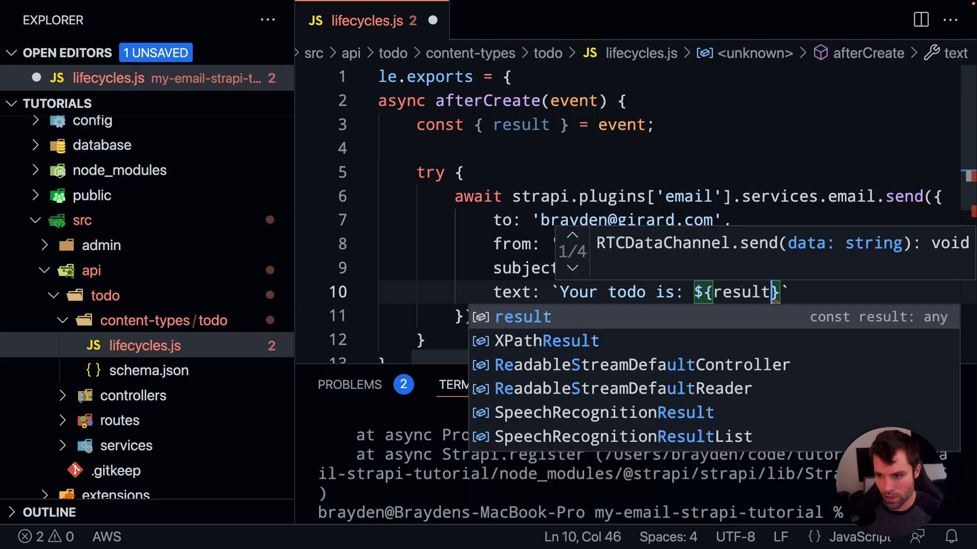
text(.name)
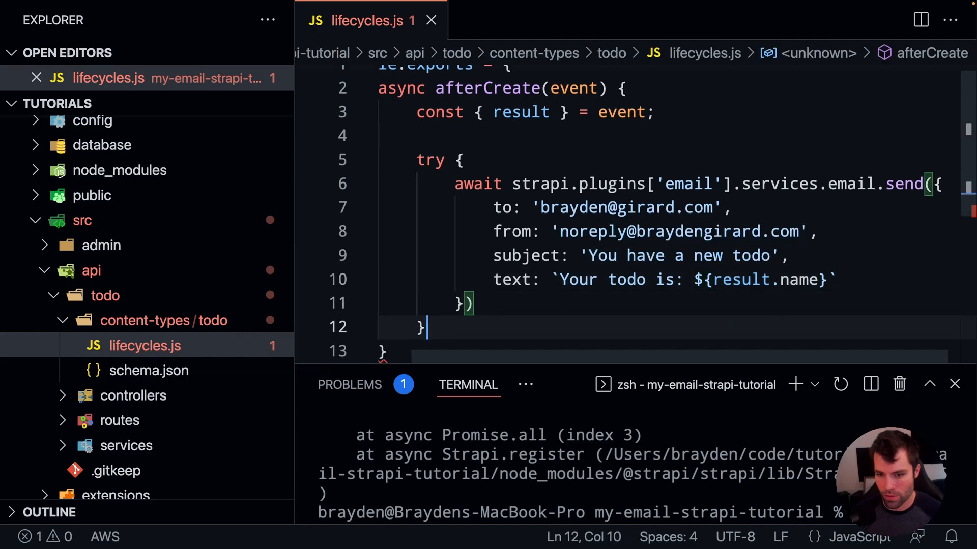
Step: Add catch(err) { console.log(err); } after the try block
text(catch(err) {)
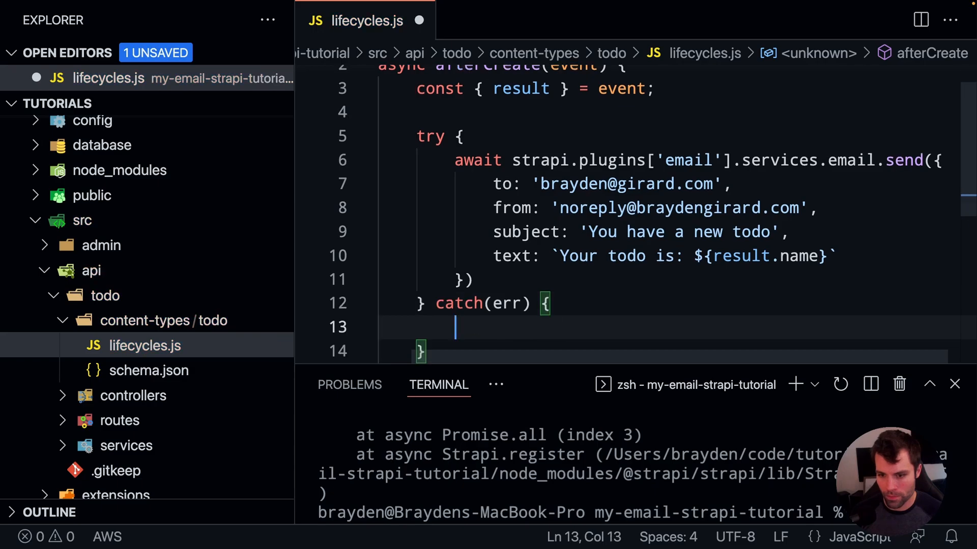
text(console.l)
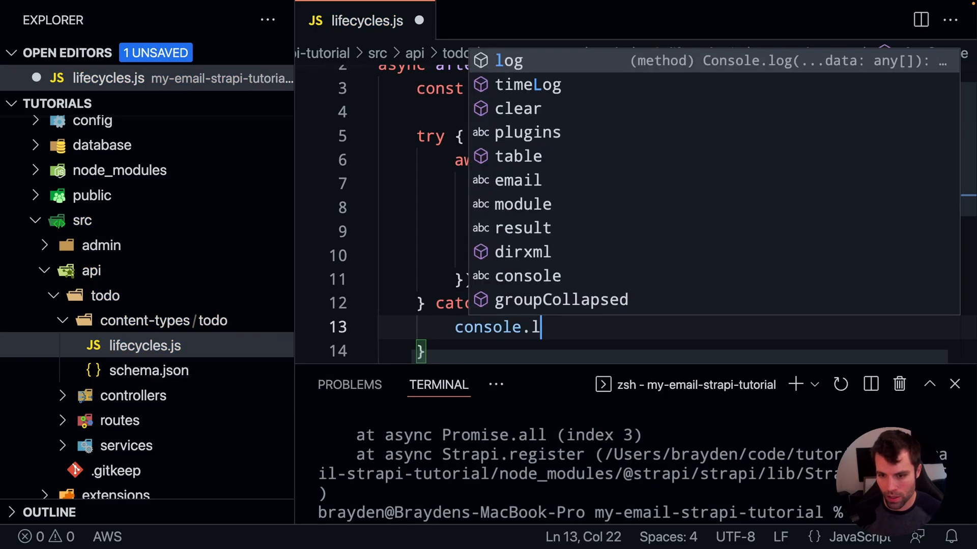
text(og(err))
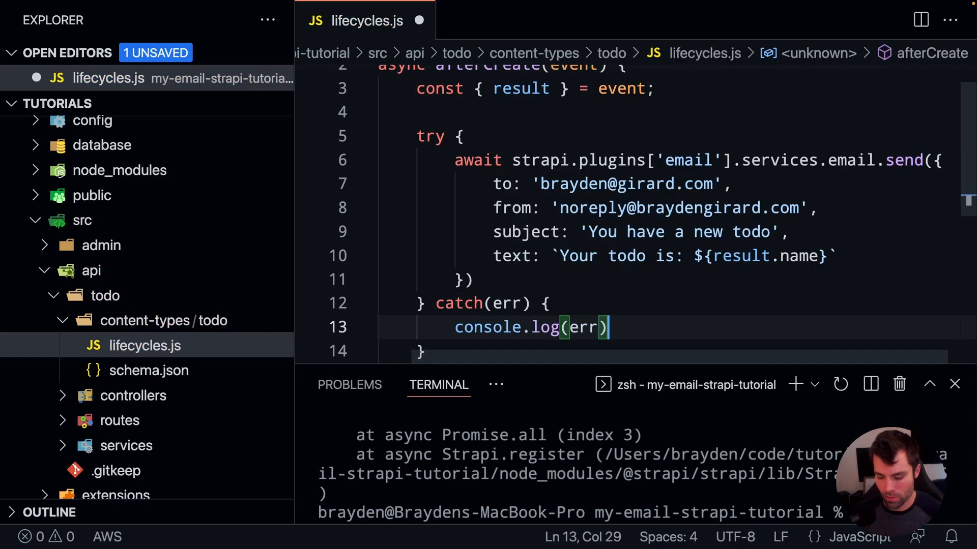
text(;)
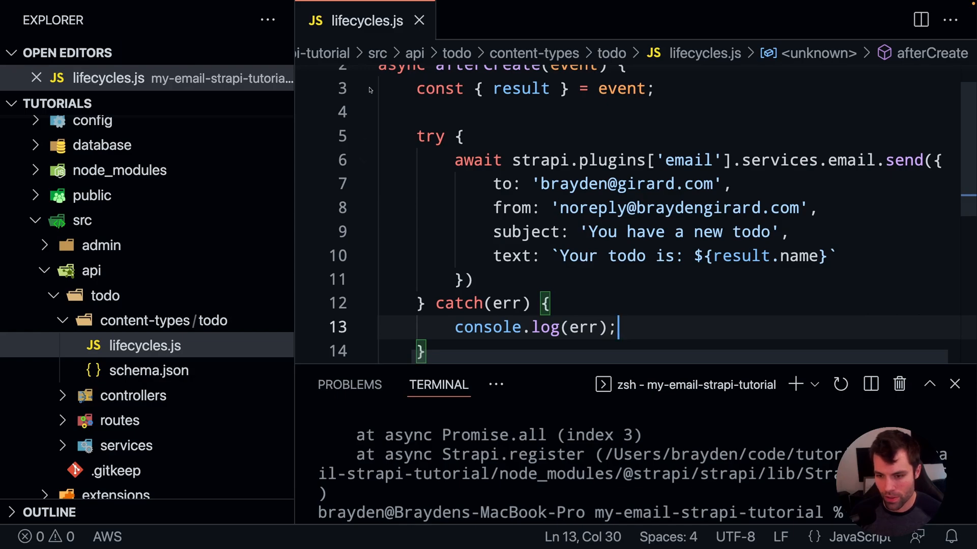
mouse_move(490, 270)
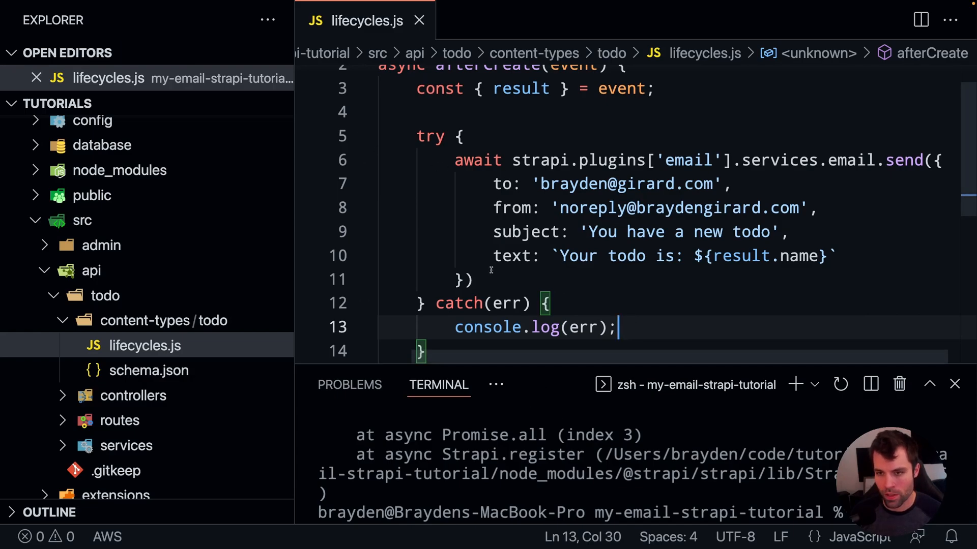
Step: Review the top of lifecycles.js, save it and return to the Strapi Todo list
scroll(up, 3)
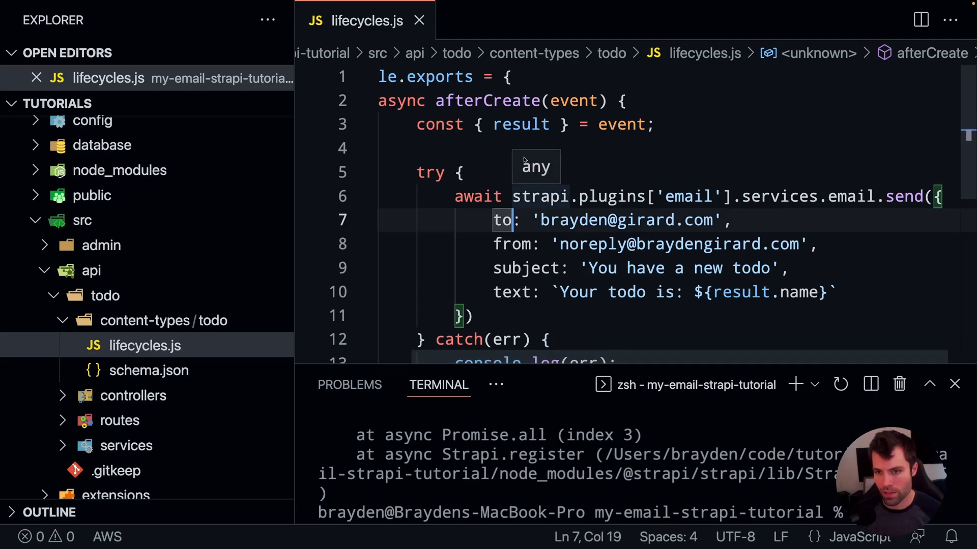
click(492, 101)
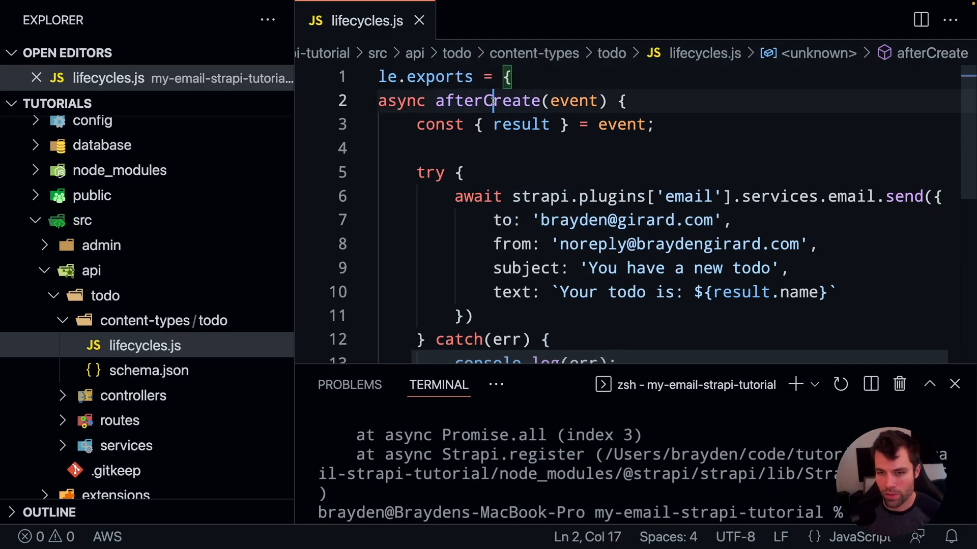
click(458, 173)
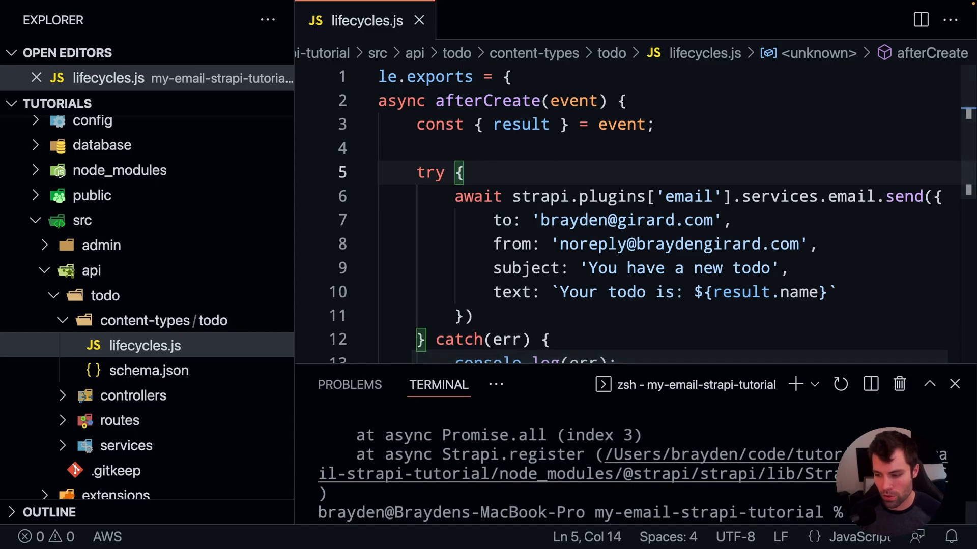
text(v)
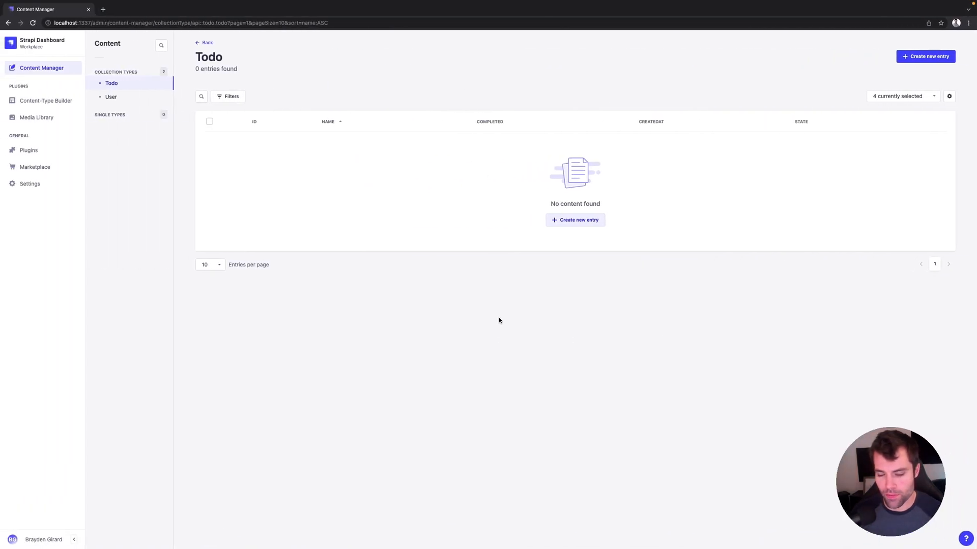
mouse_move(587, 211)
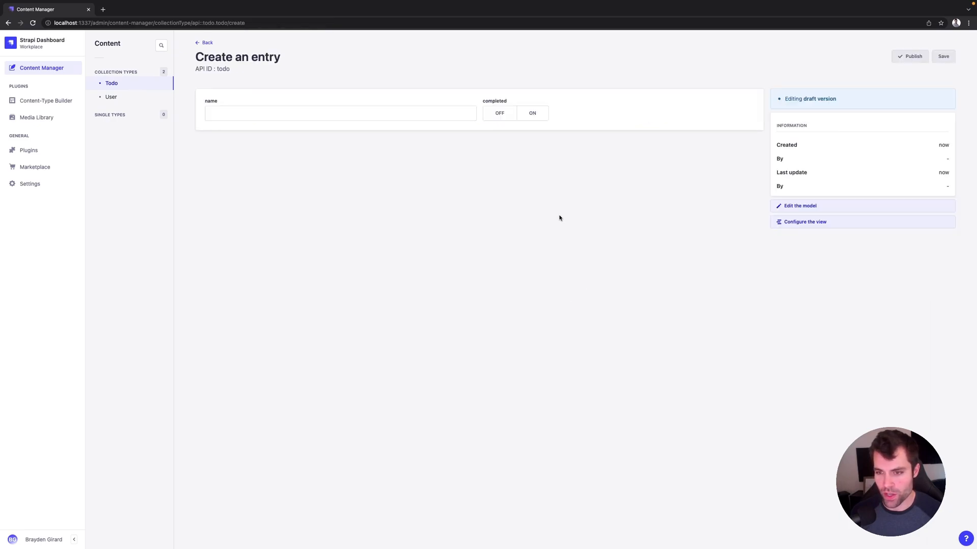
Step: Create a todo named 'Feed the dog' with completed OFF, save it and check the new-todo email
click(340, 113)
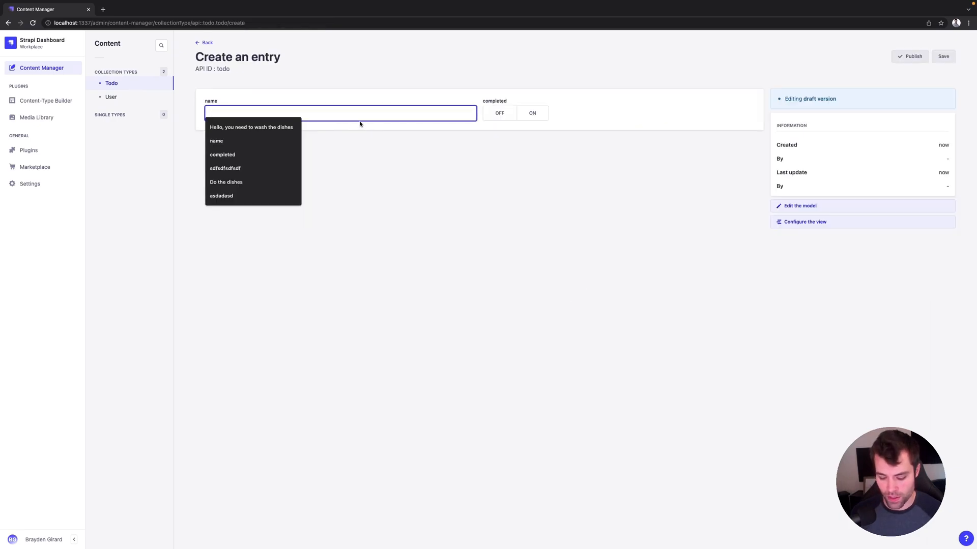
text(Feed t)
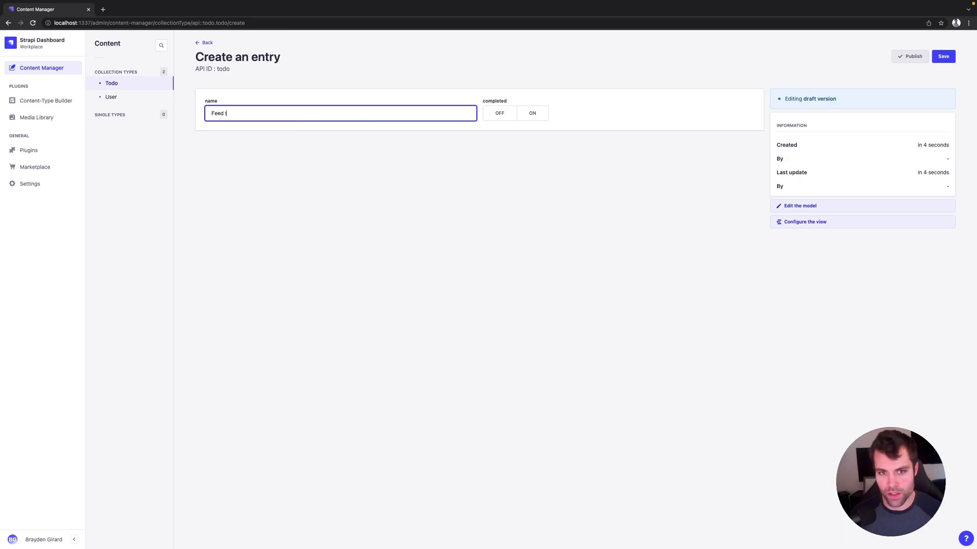
text(he dog)
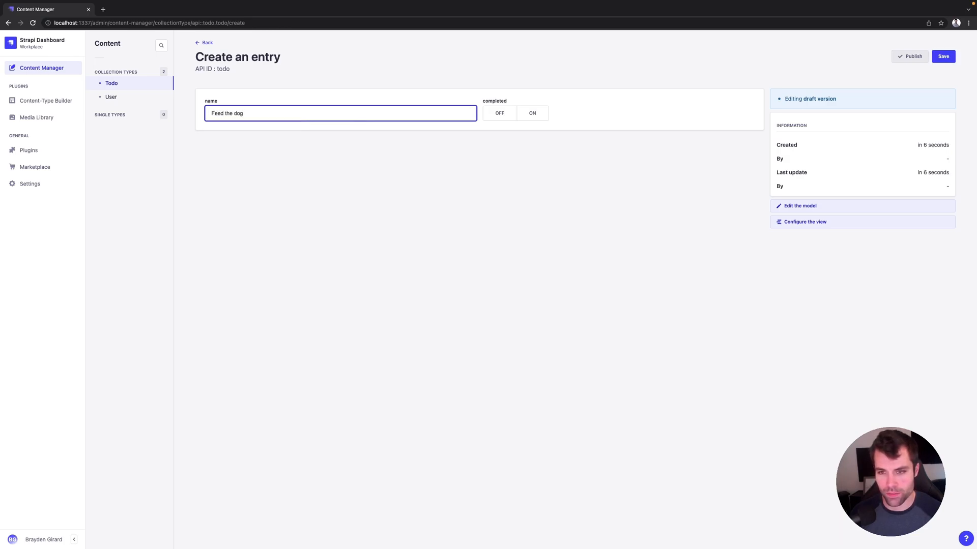
click(500, 113)
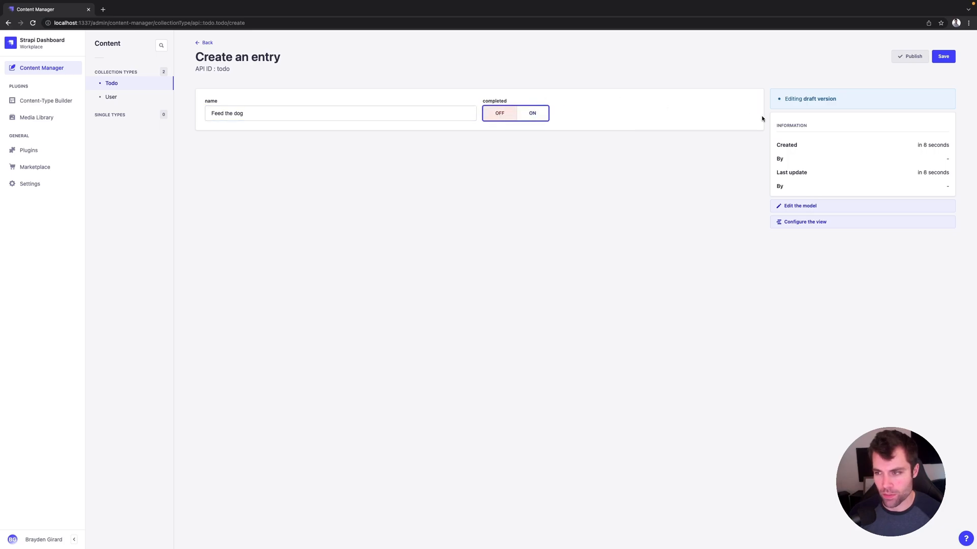
click(942, 56)
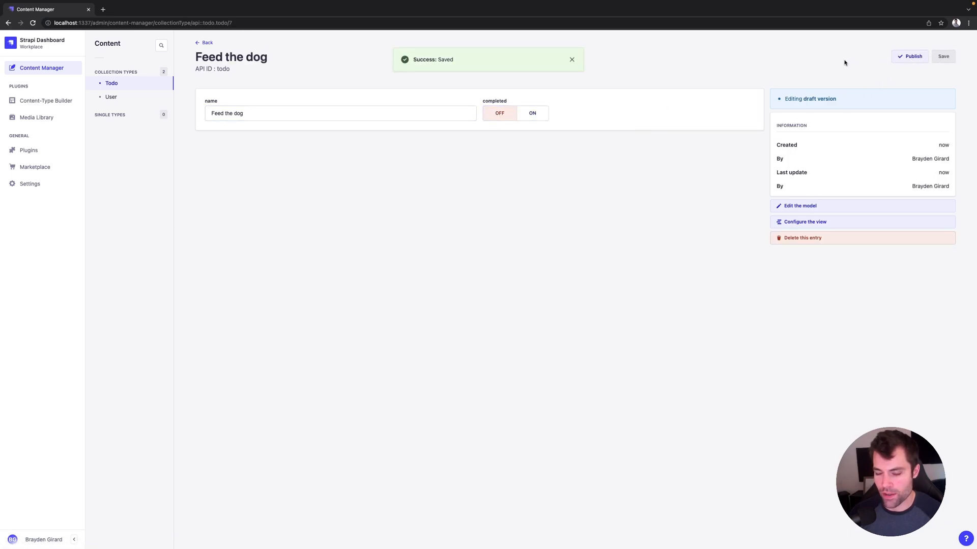
click(571, 59)
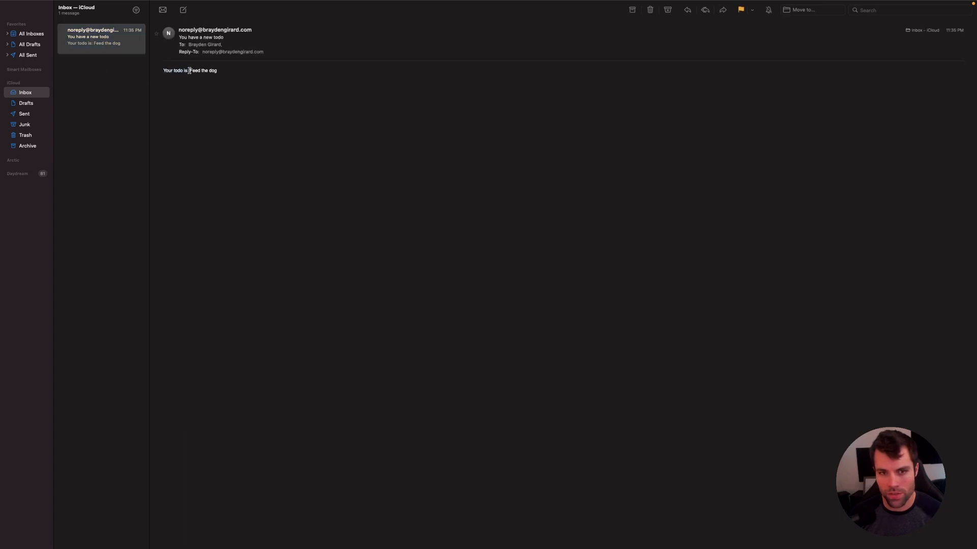
mouse_move(232, 132)
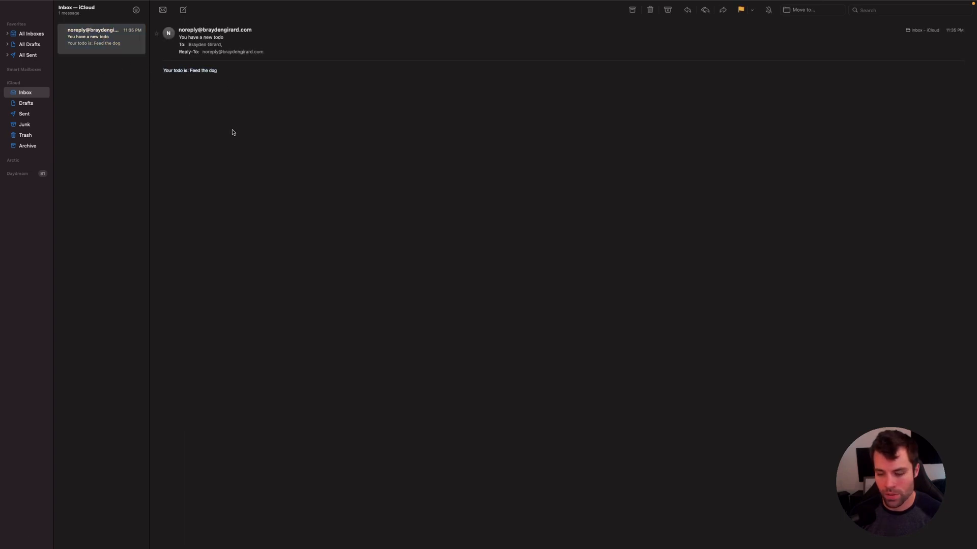